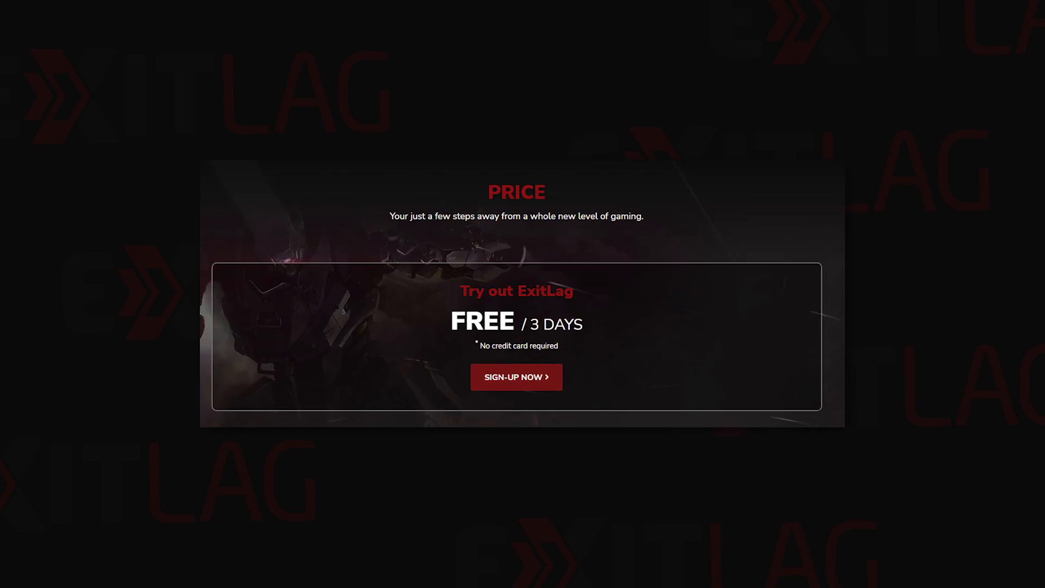
Step: Enter DFOCUS as the supported creator in Fortnite's Item Shop dialog
scroll(down, 3)
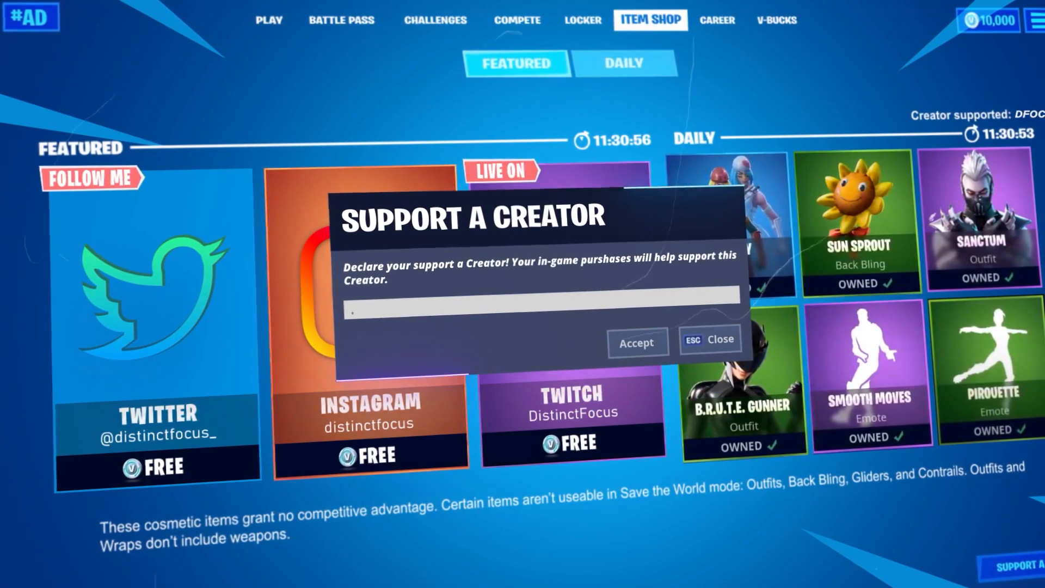
text(DFOCUS)
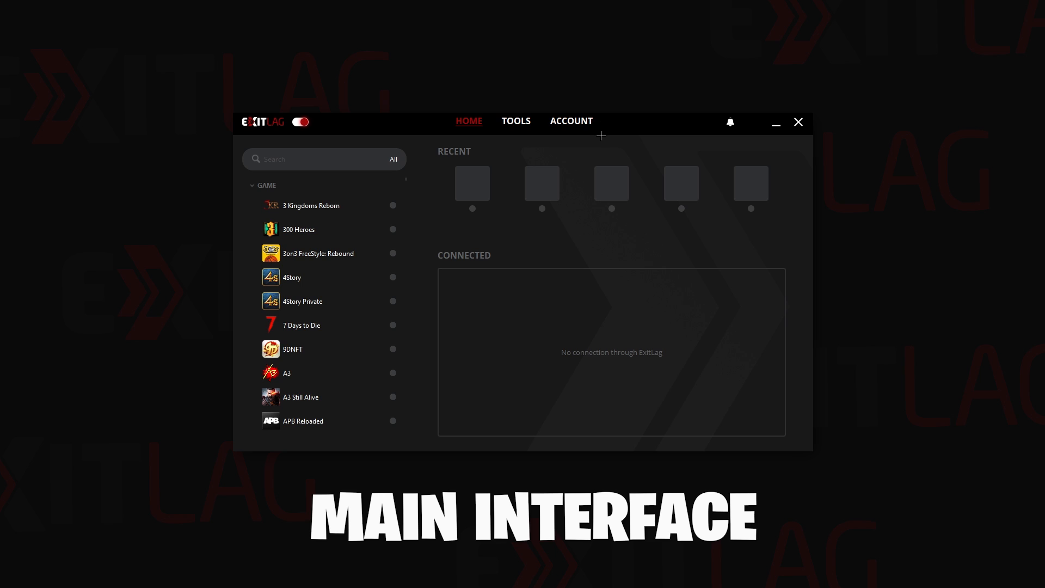
mouse_move(298, 340)
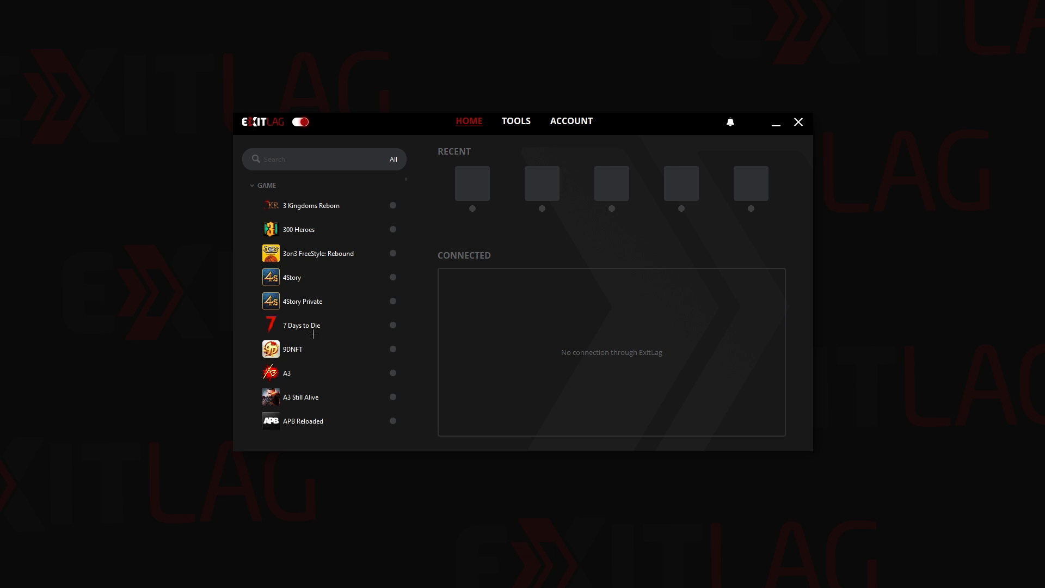
scroll(down, 3)
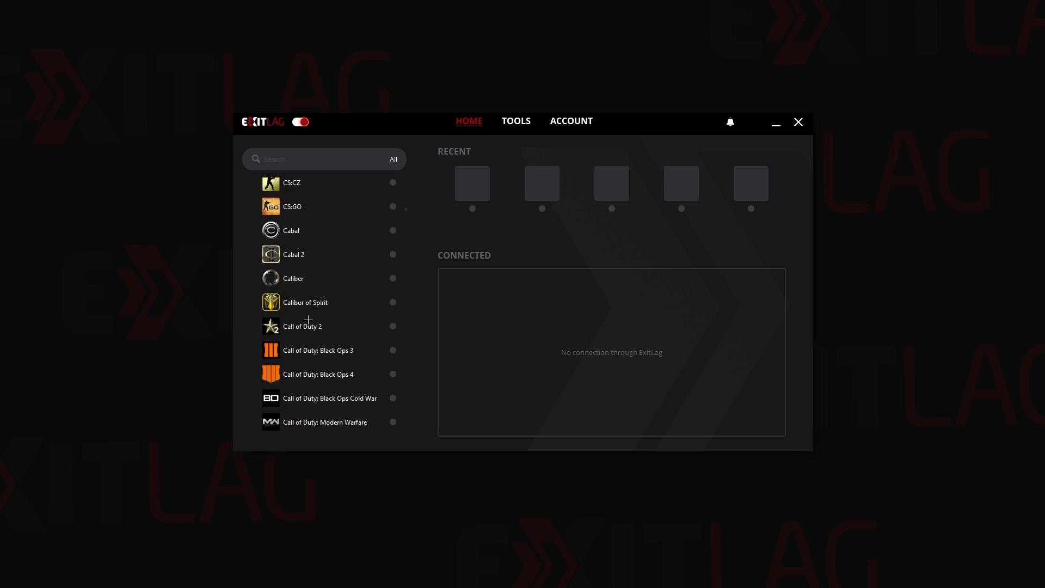
scroll(down, 3)
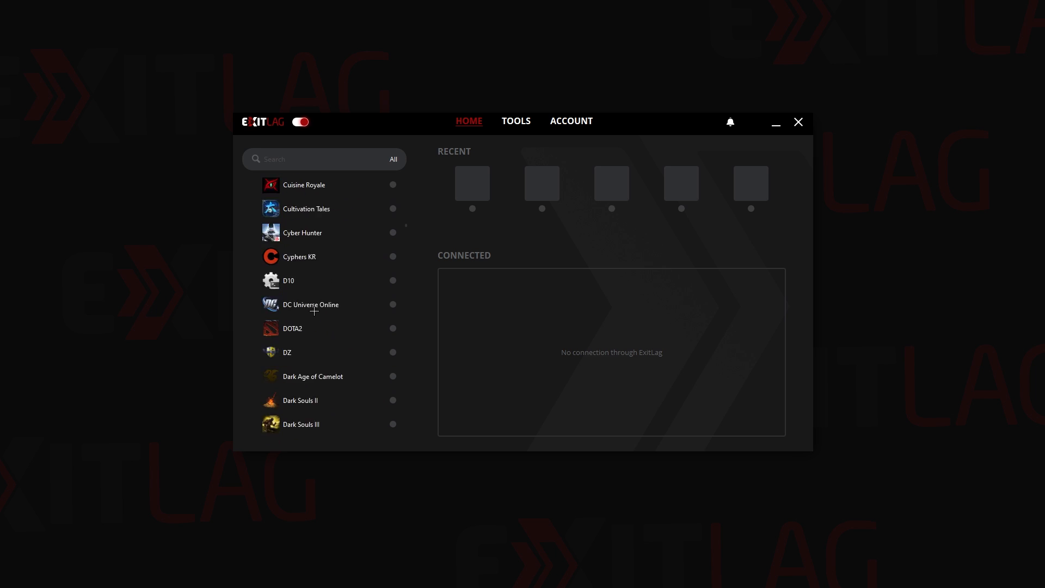
scroll(up, 3)
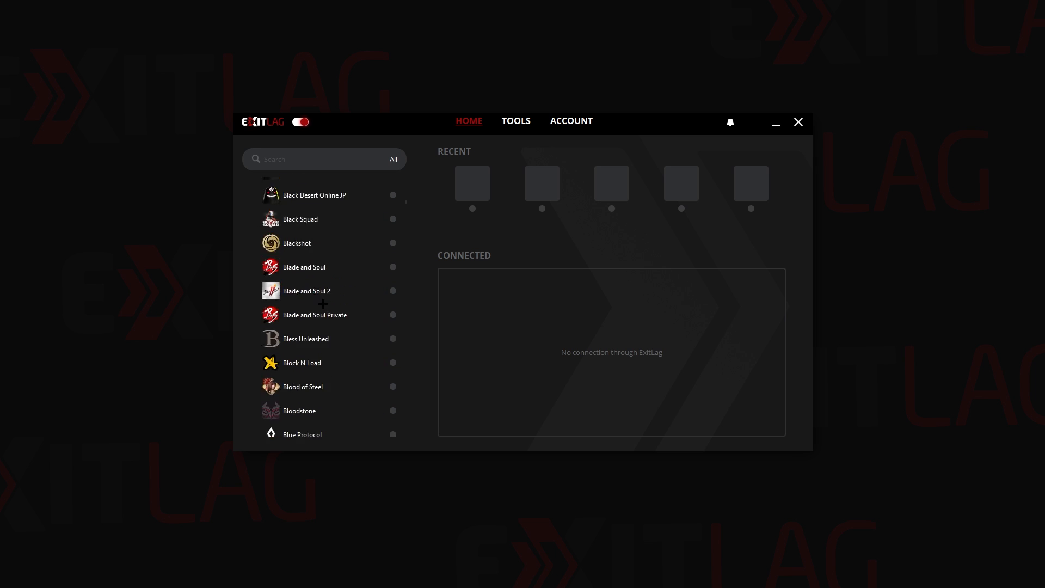
Step: Search for 'fortnite' and open Fortnite's route settings page
click(313, 159)
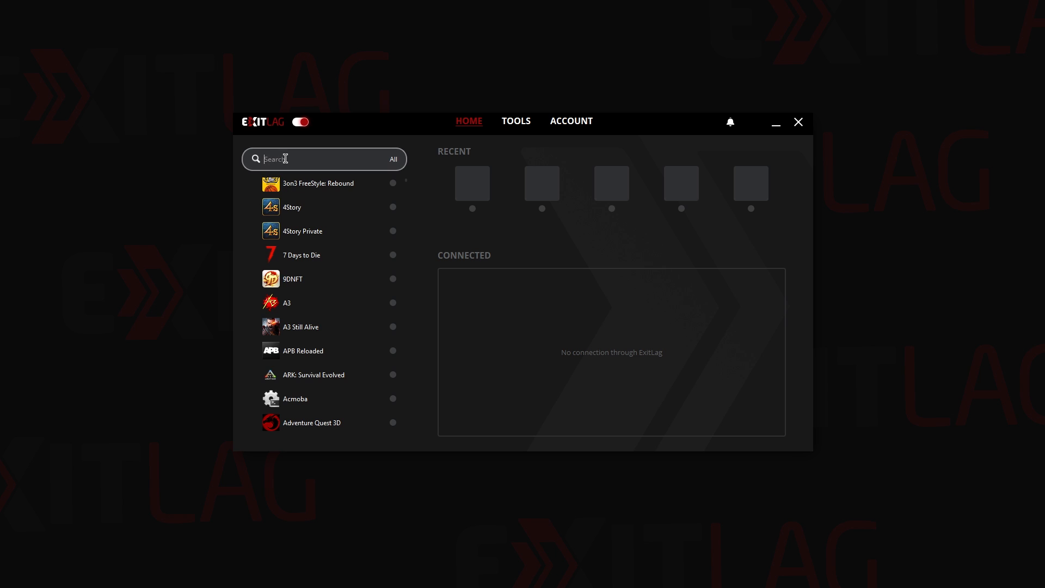
text(fortnite)
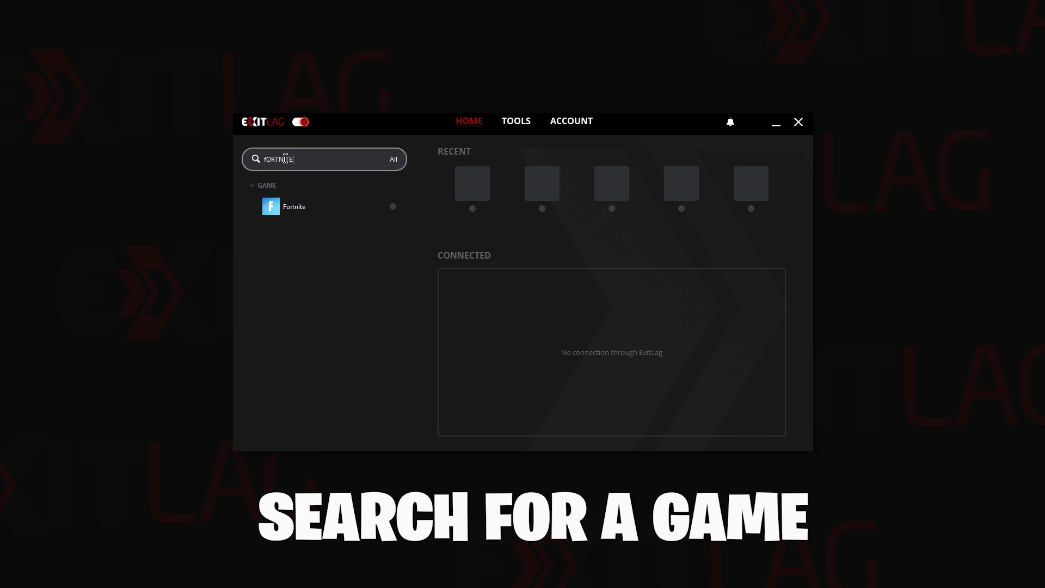
click(292, 207)
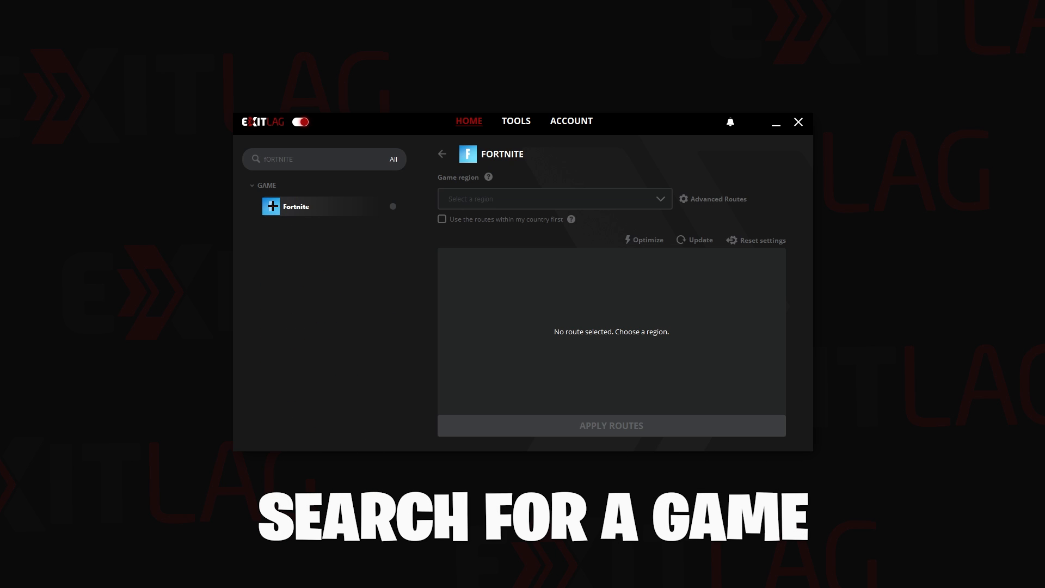
mouse_move(488, 230)
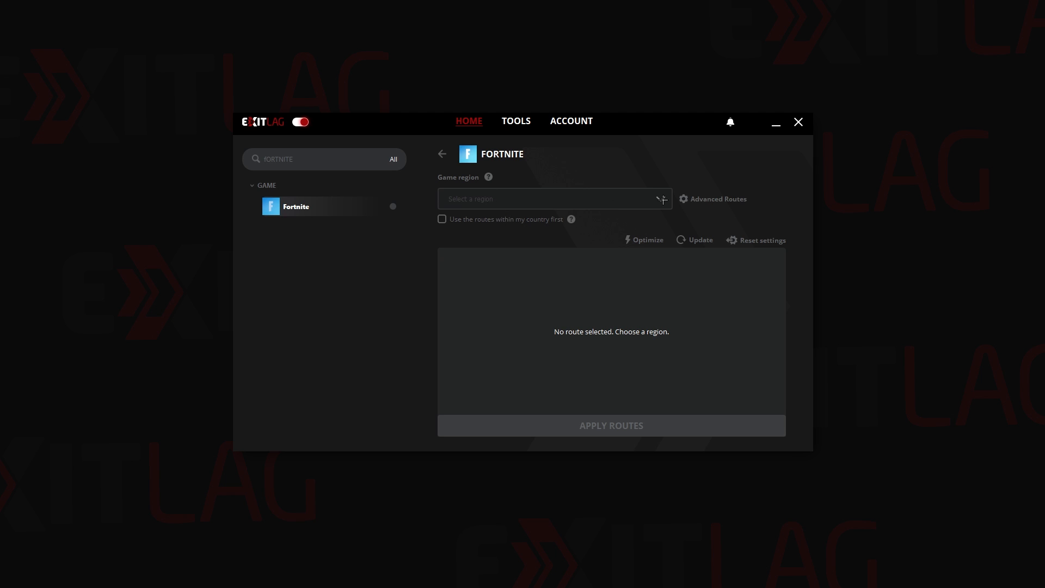
mouse_move(661, 199)
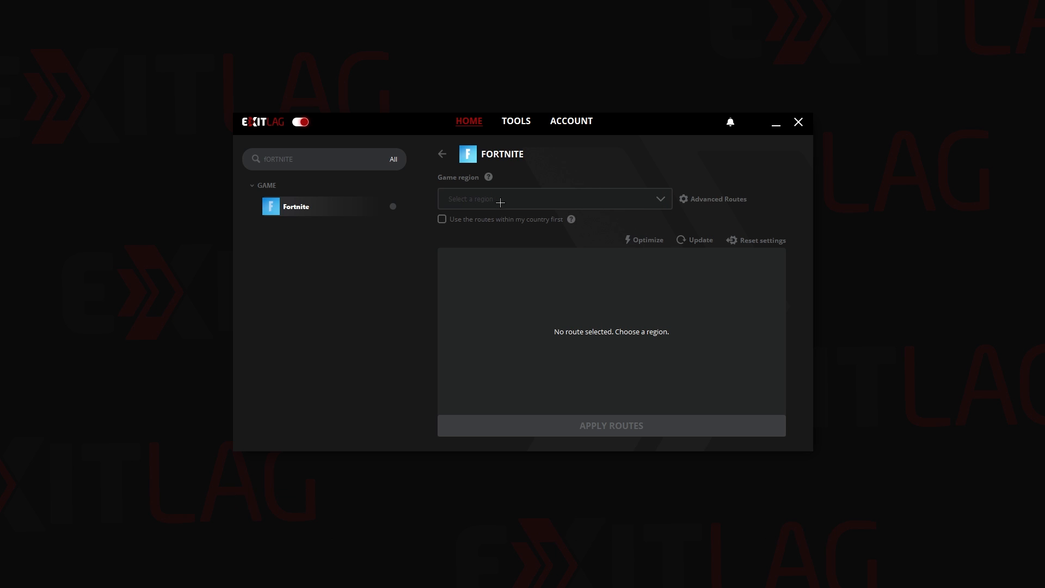
Step: Set Fortnite's game region to All regions, then to BH Manama01 under Asia
click(554, 198)
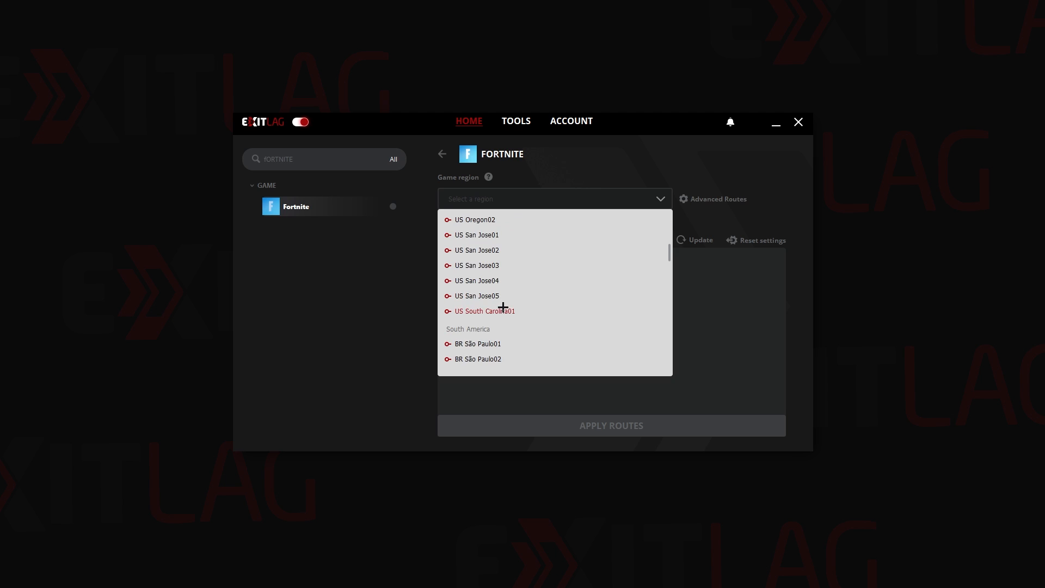
scroll(up, 3)
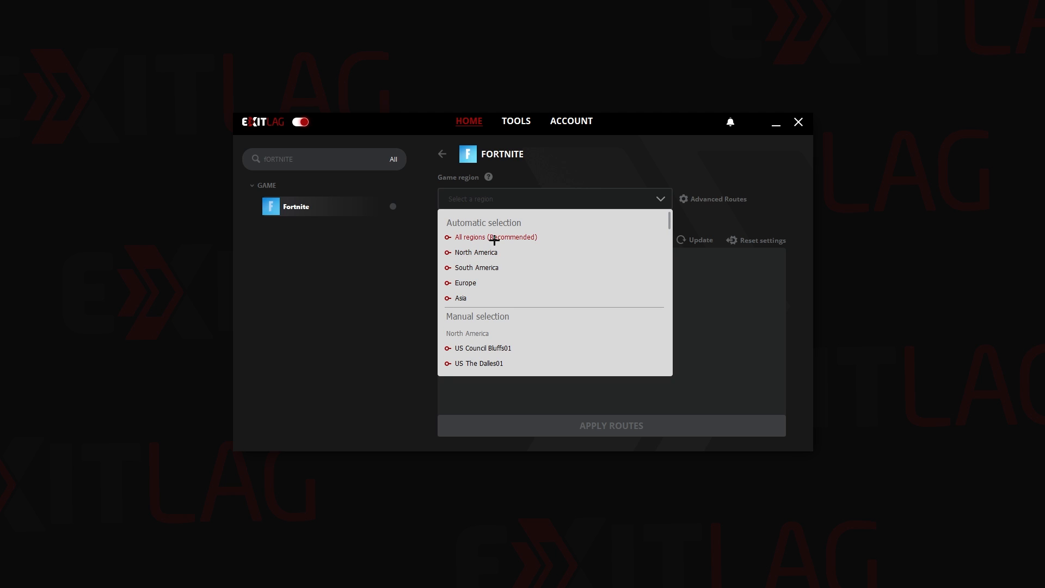
click(495, 236)
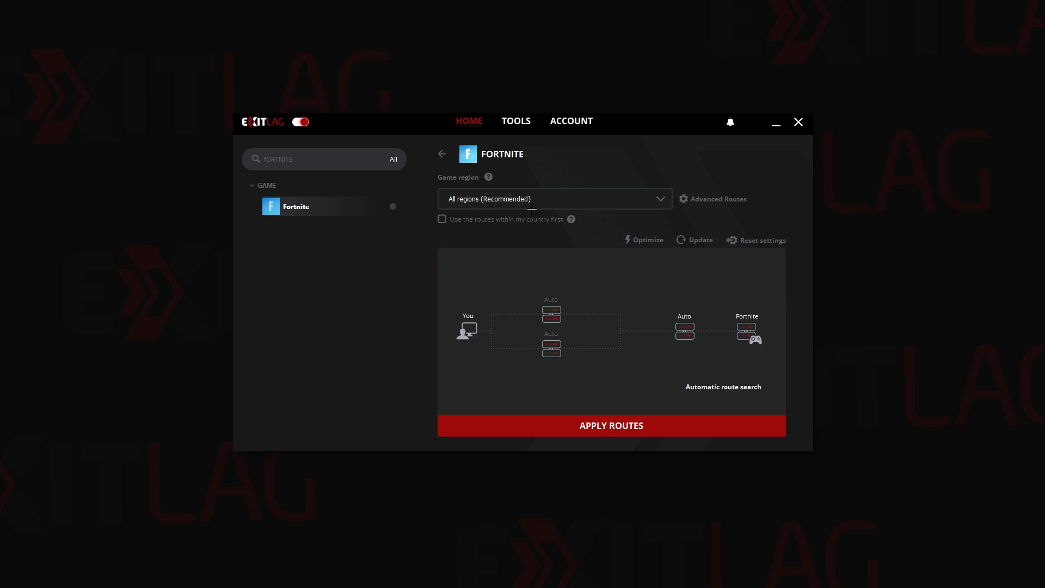
click(554, 199)
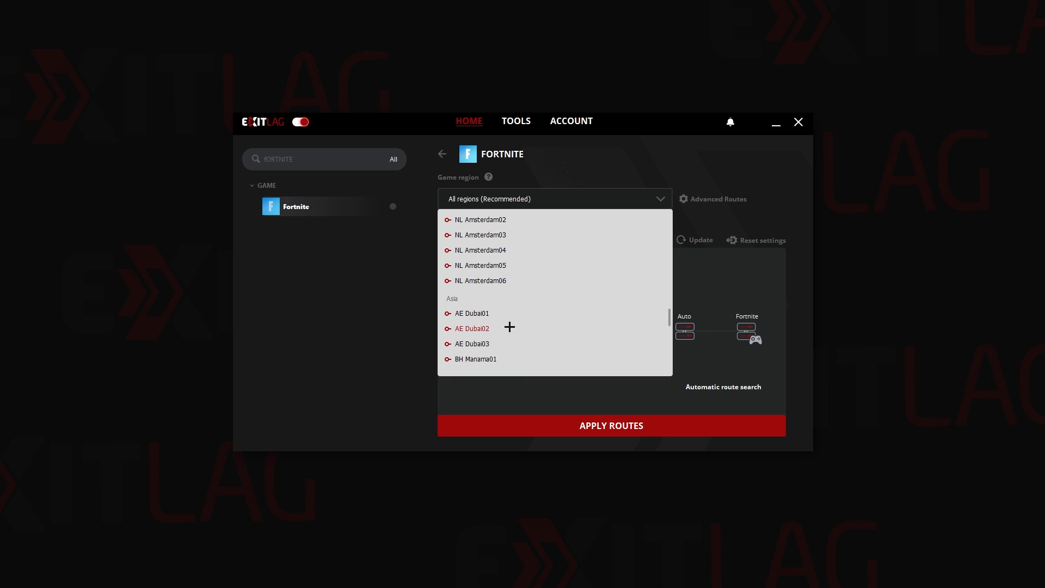
scroll(down, 3)
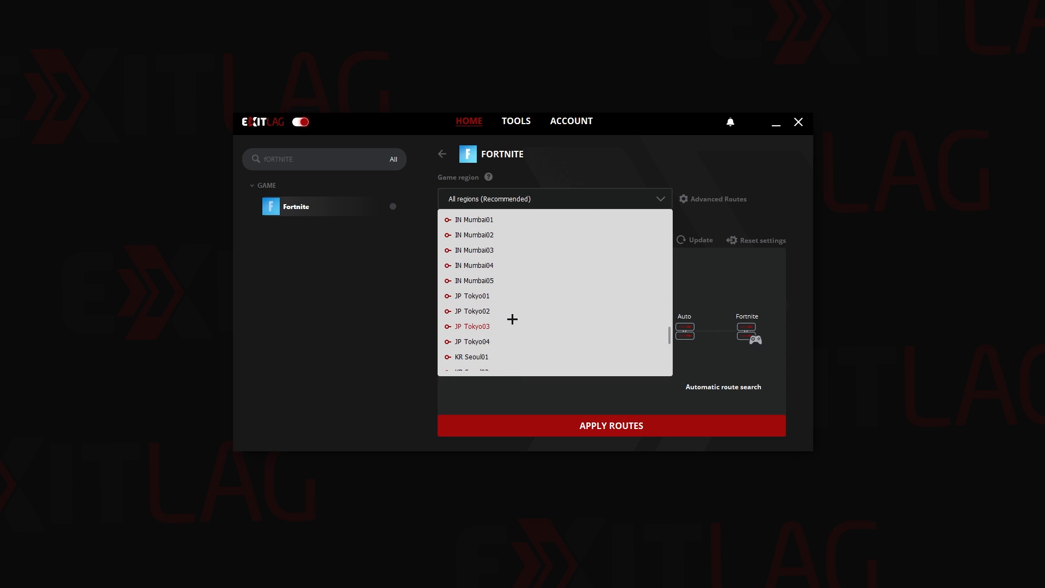
scroll(up, 3)
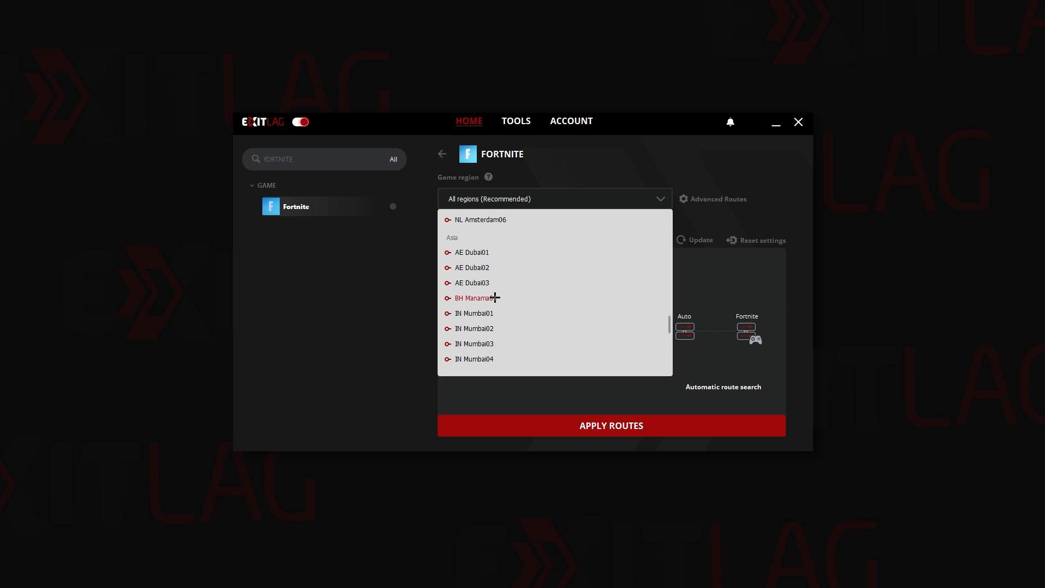
mouse_move(553, 297)
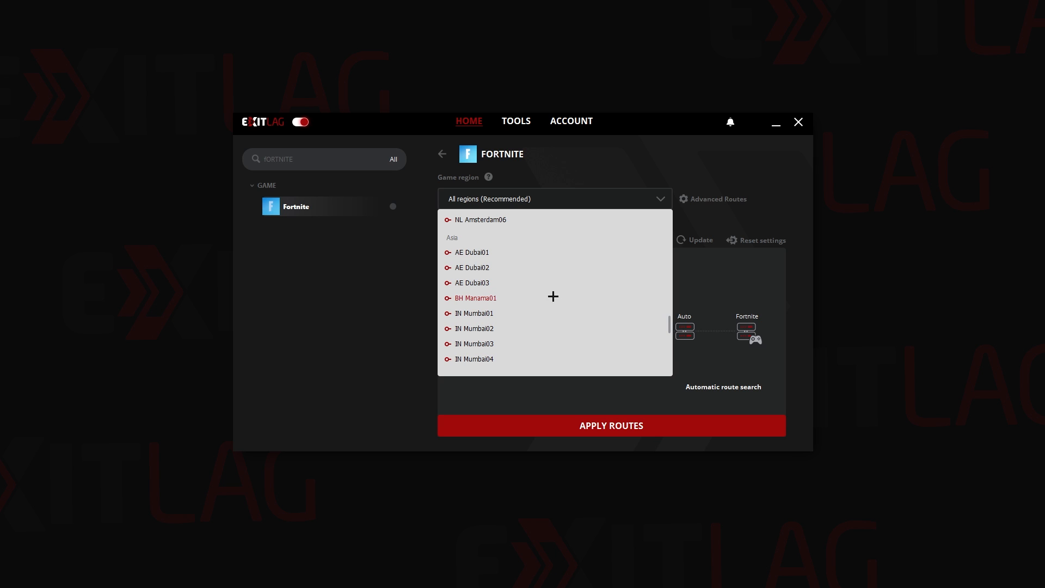
mouse_move(479, 299)
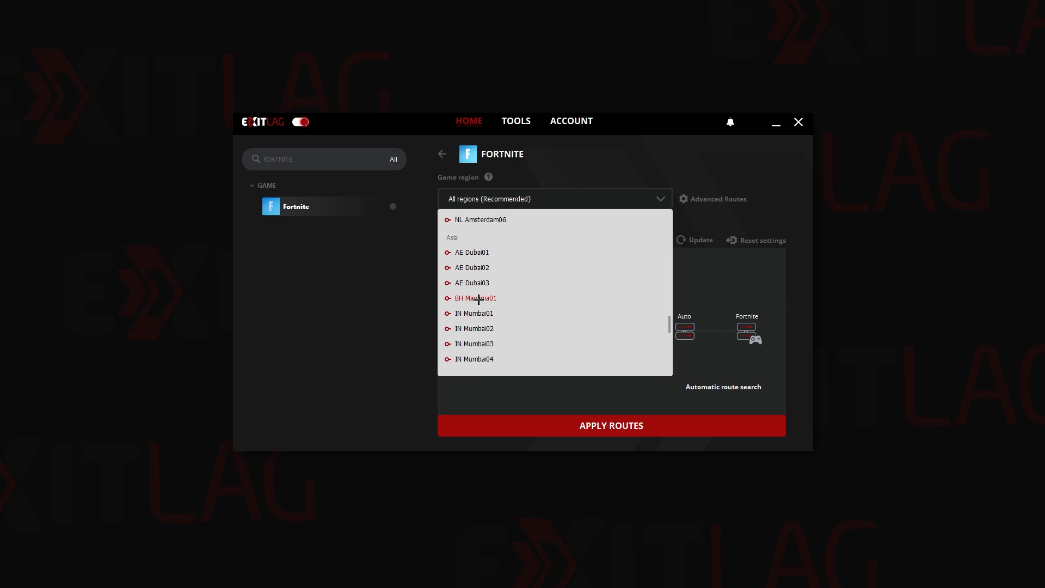
click(474, 299)
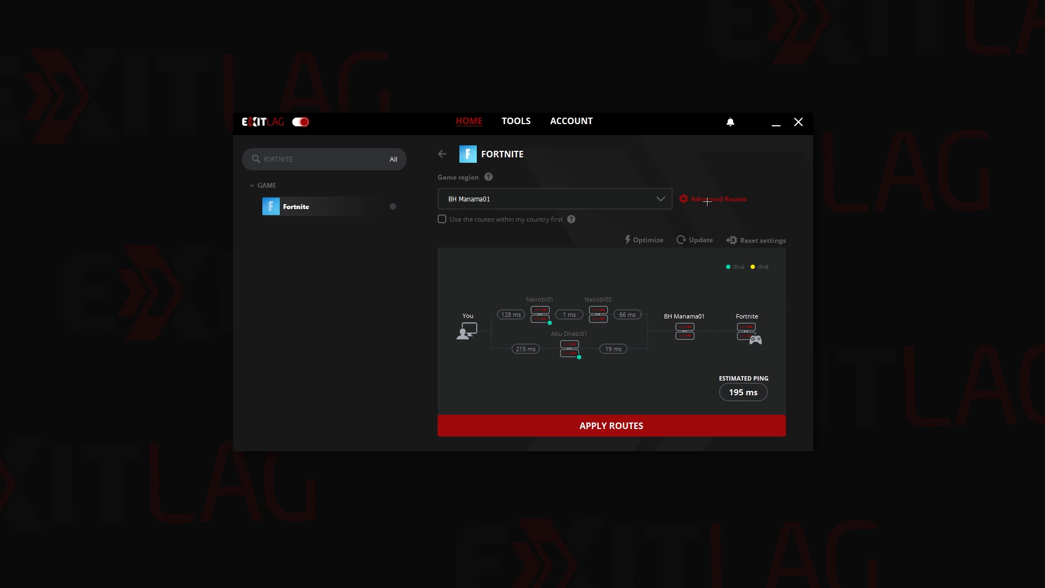
Step: In Advanced Routes, raise Routes UDP to 4 and apply the route counts
click(714, 199)
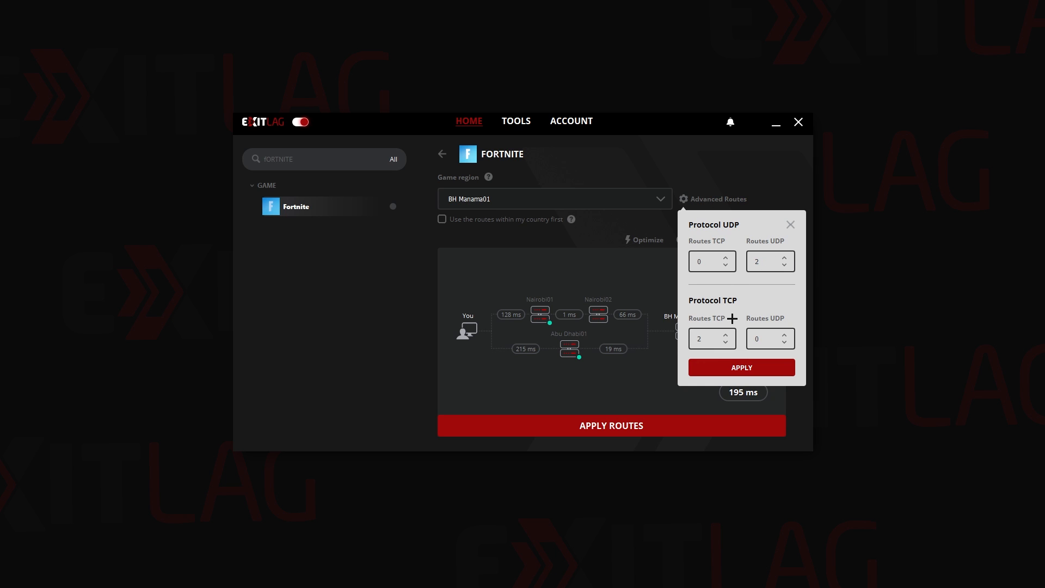
mouse_move(786, 254)
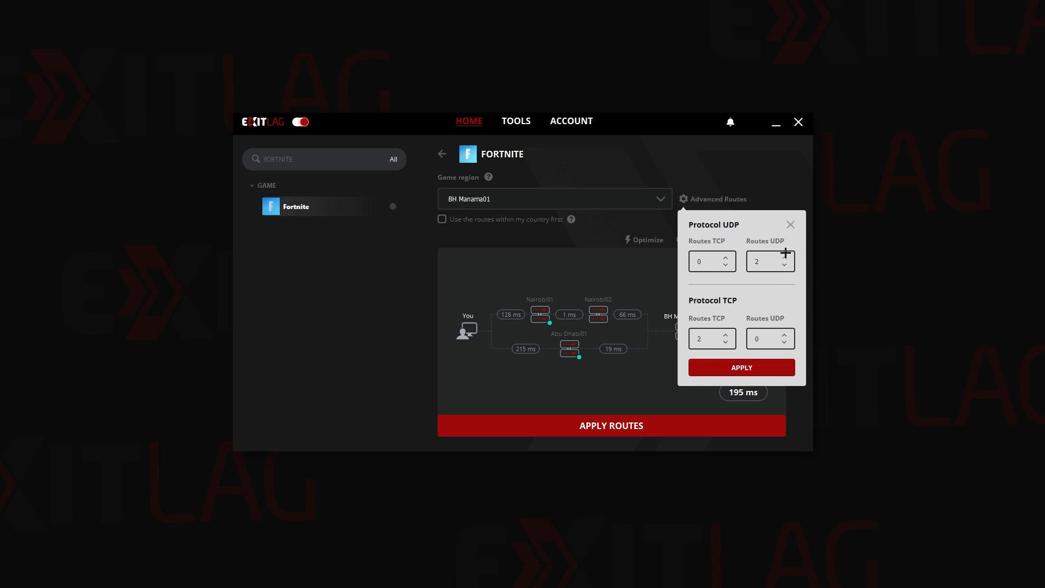
click(784, 256)
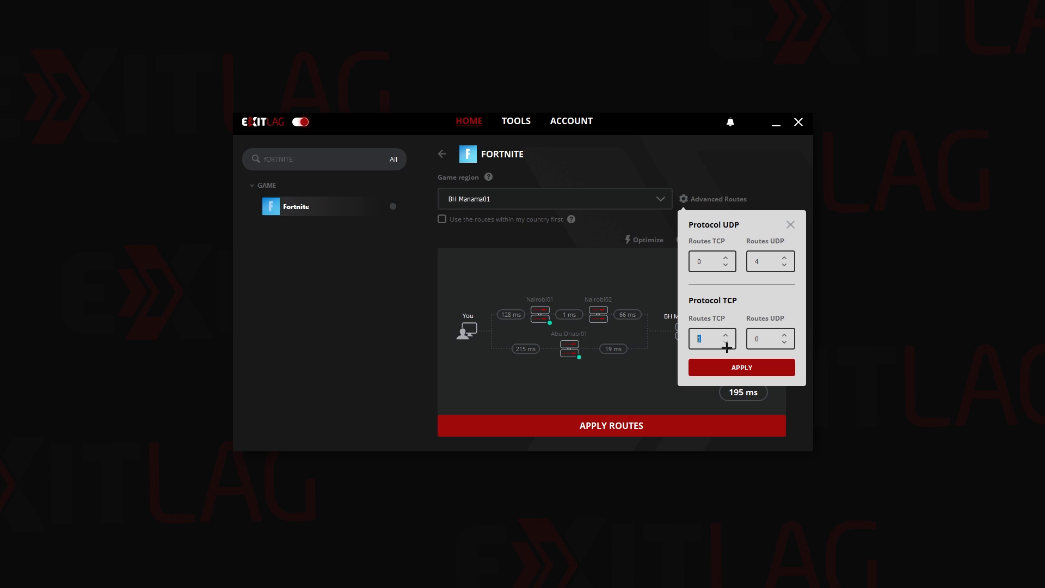
mouse_move(726, 313)
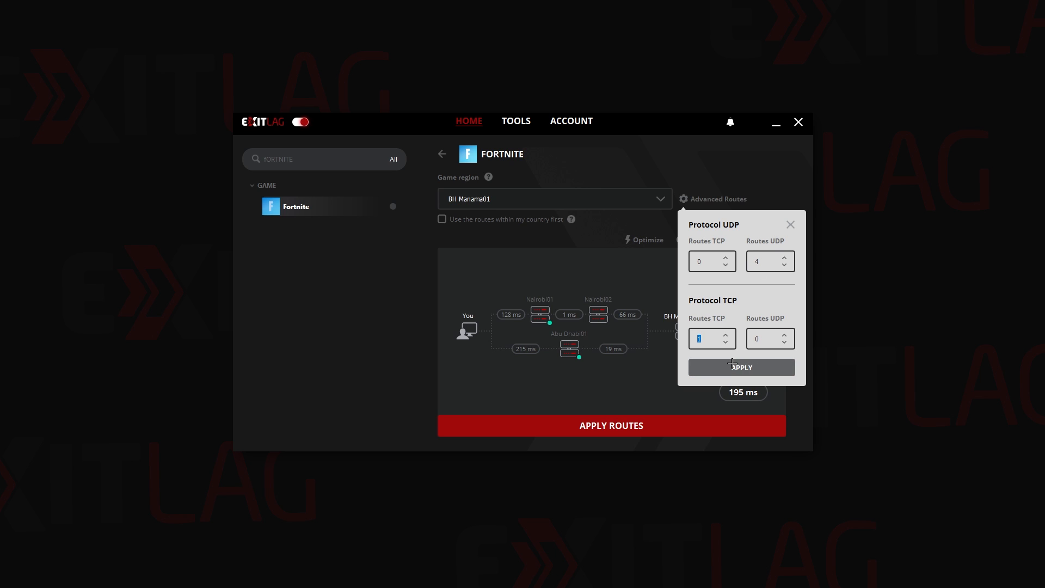
click(742, 367)
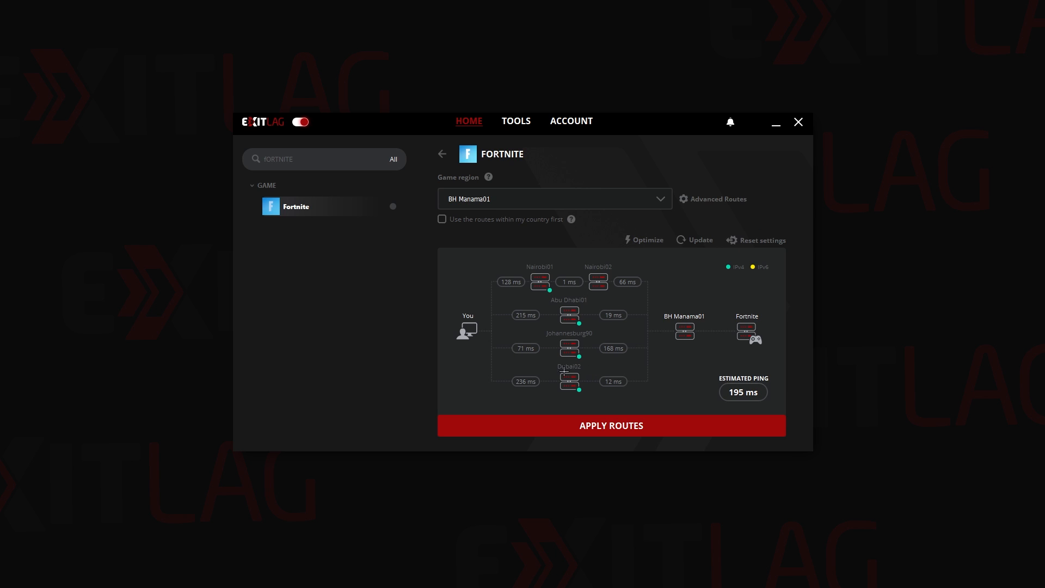
mouse_move(589, 320)
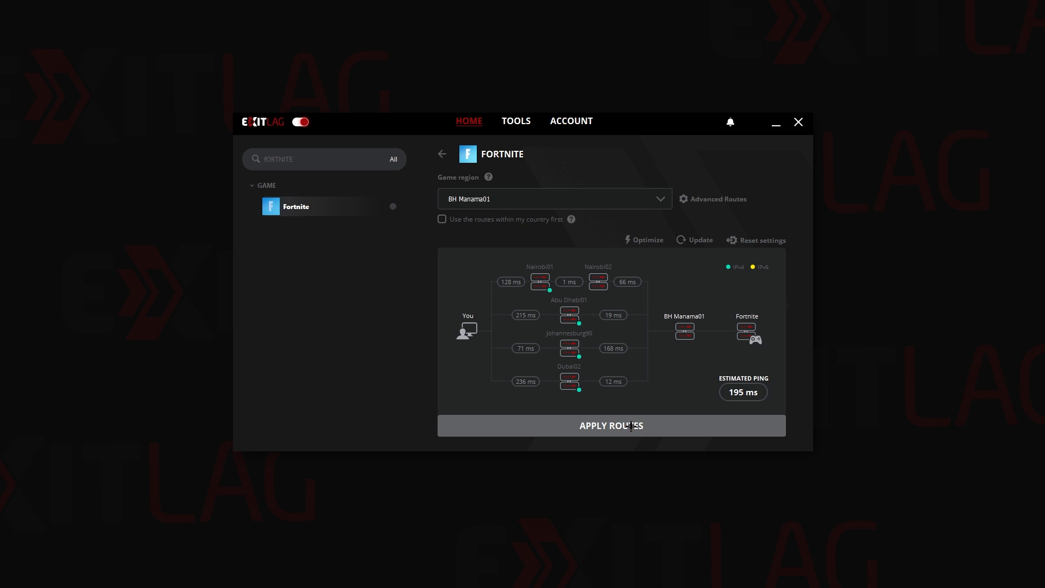
Step: Apply Fortnite's chosen routes, bringing up the single-route warning
click(610, 426)
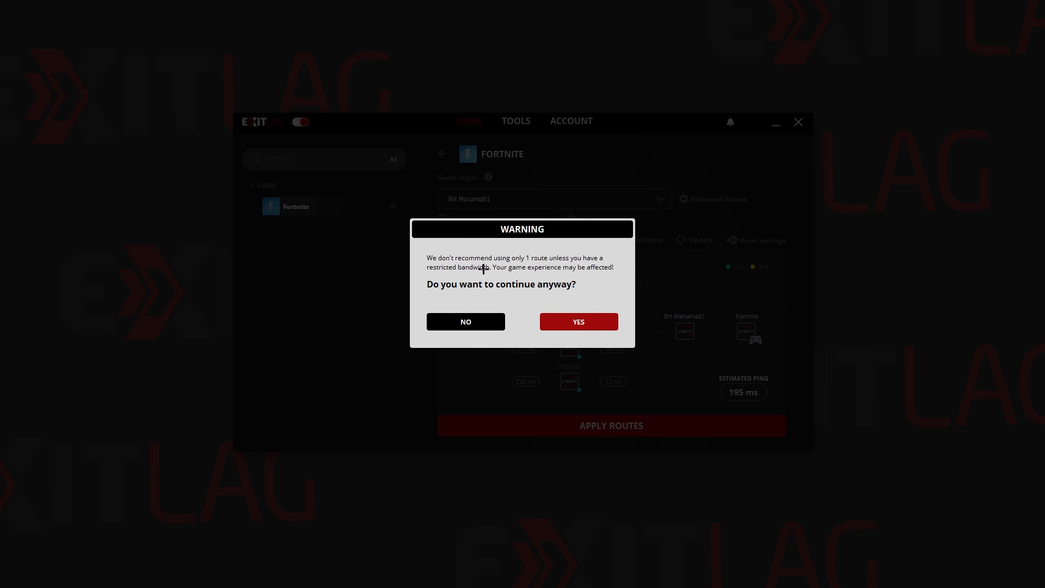
mouse_move(537, 259)
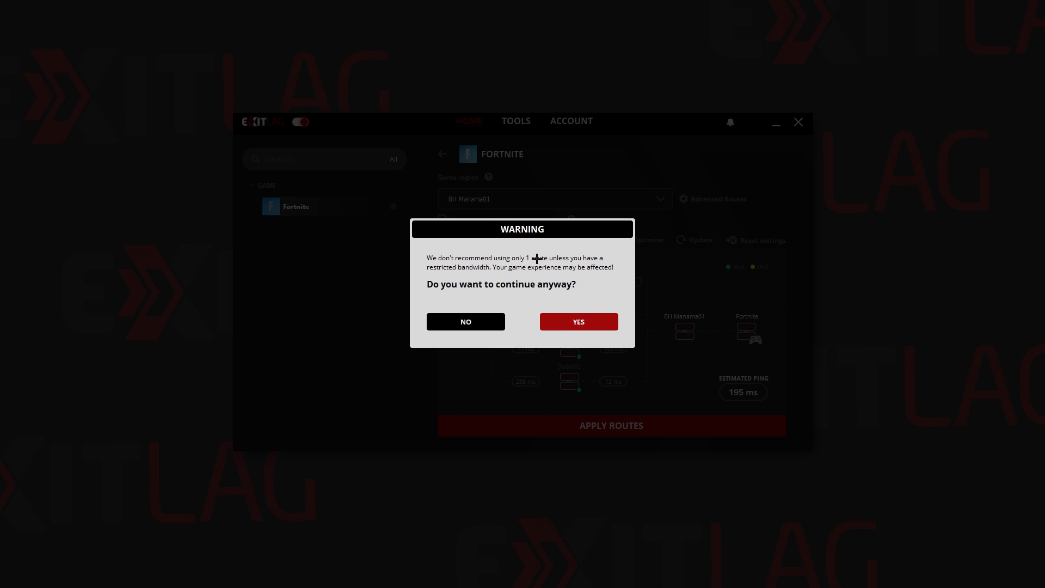
mouse_move(472, 292)
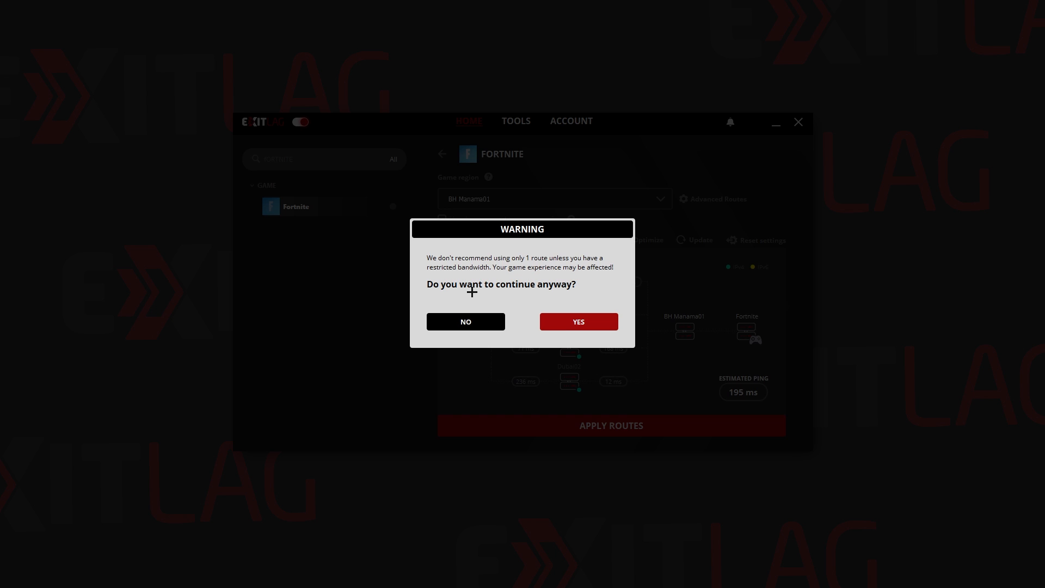
mouse_move(533, 313)
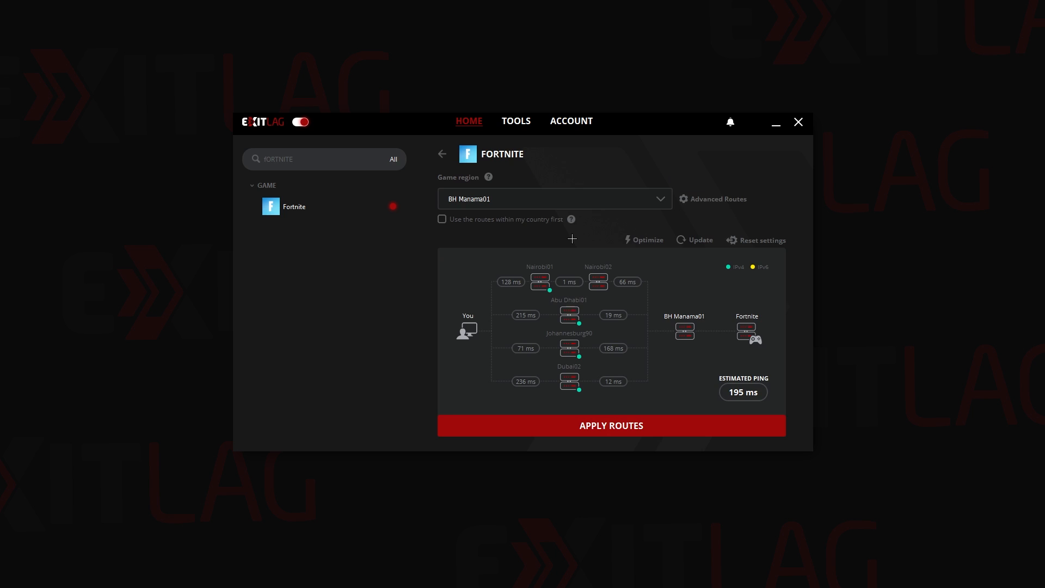
mouse_move(563, 245)
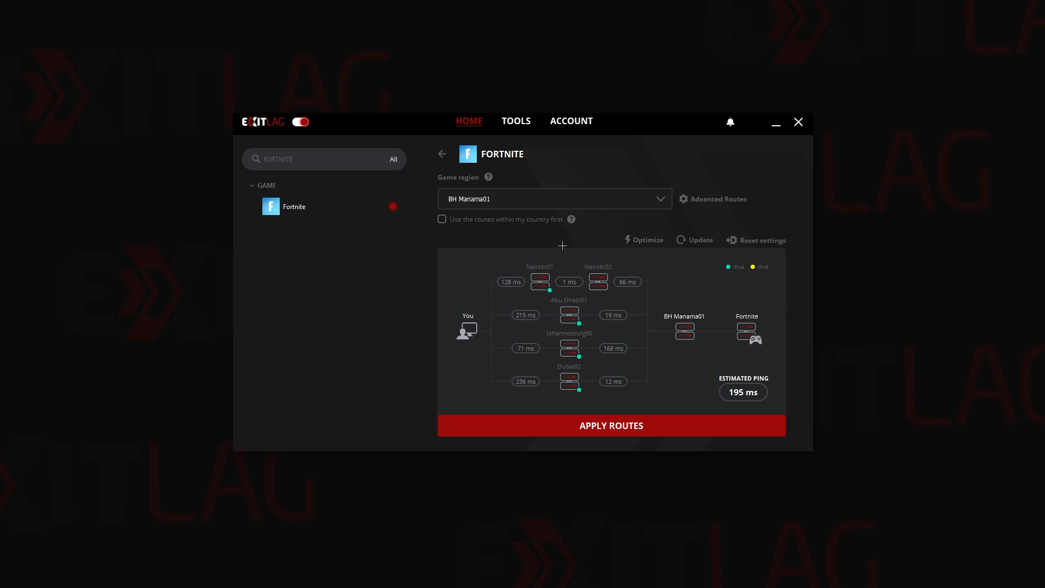
mouse_move(646, 239)
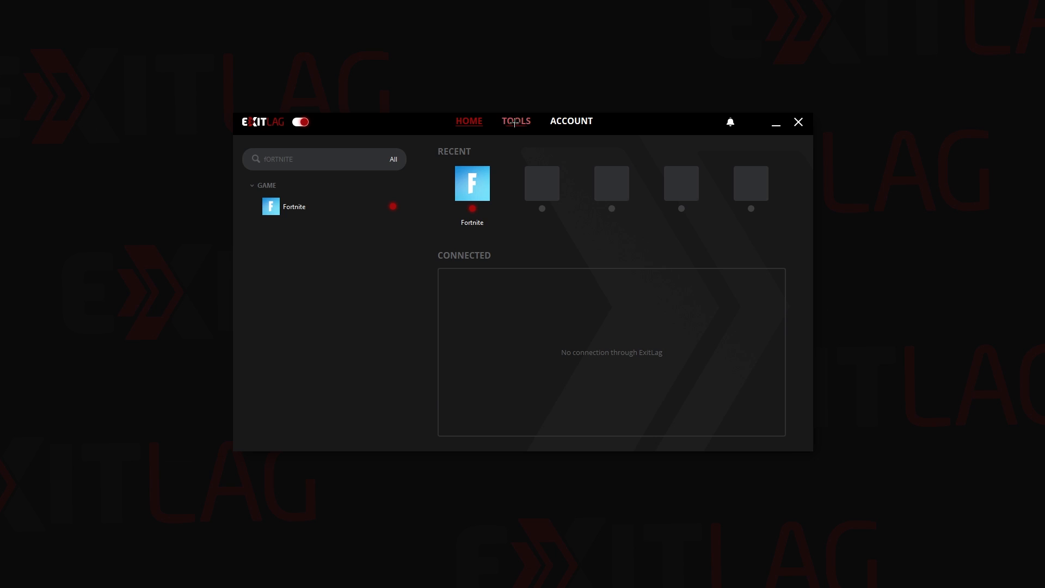
Step: In Tools General settings, turn off notifications for proxified applications
click(515, 121)
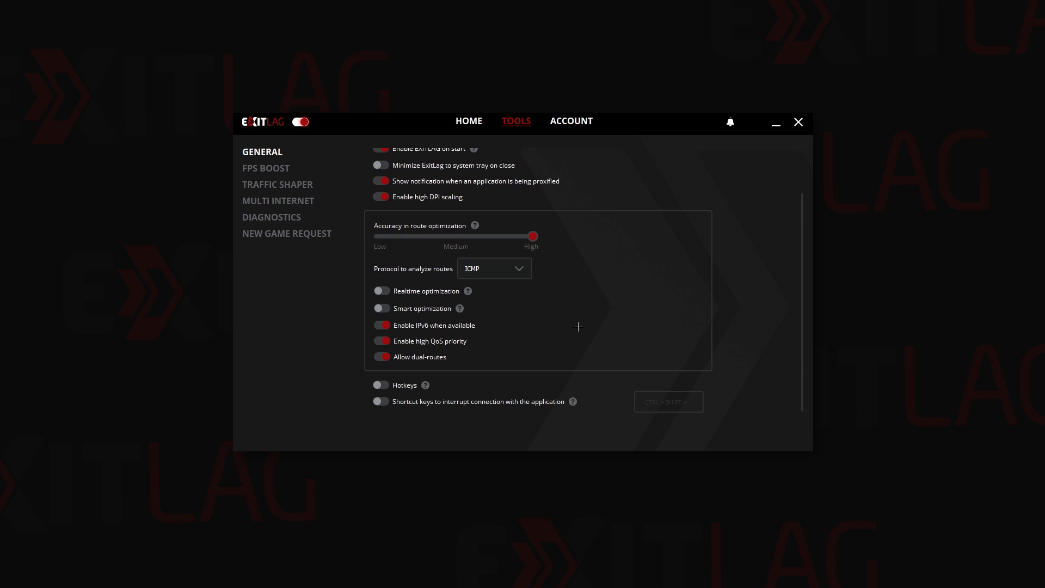
scroll(up, 3)
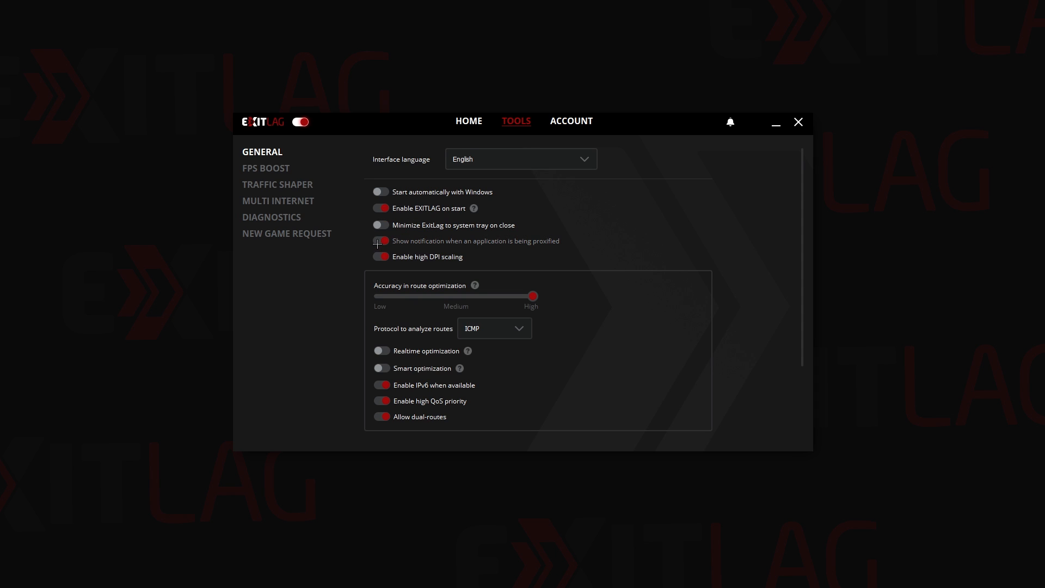
click(381, 240)
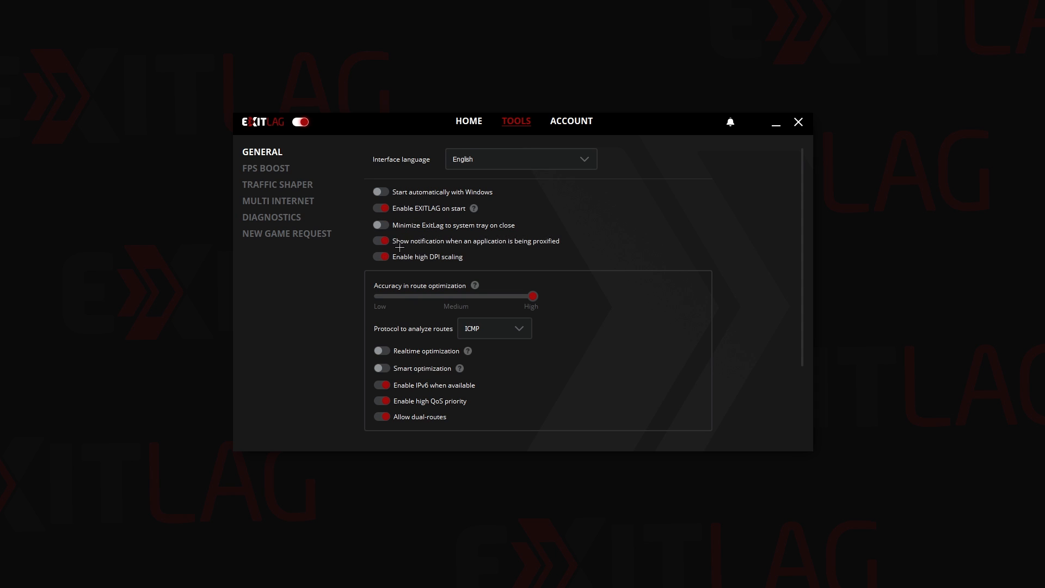
click(381, 241)
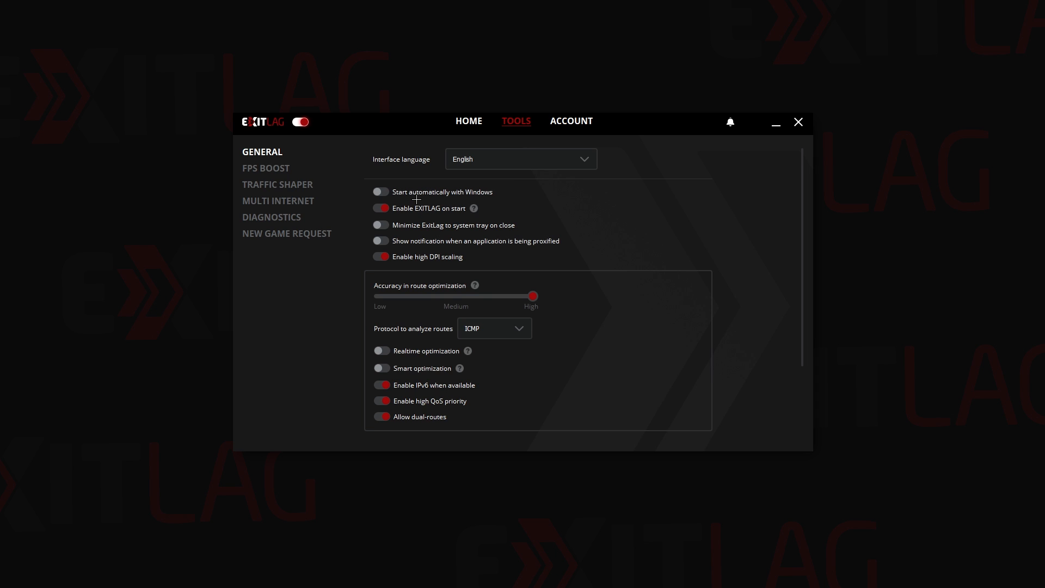
mouse_move(610, 314)
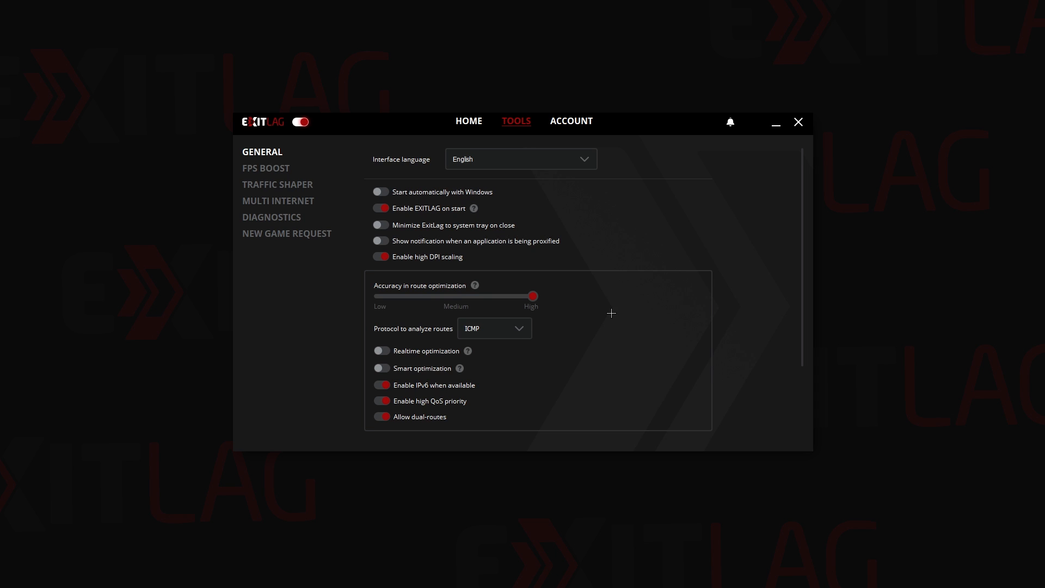
Step: Keep route optimization accuracy at High with ICMP as the route analysis protocol
scroll(down, 3)
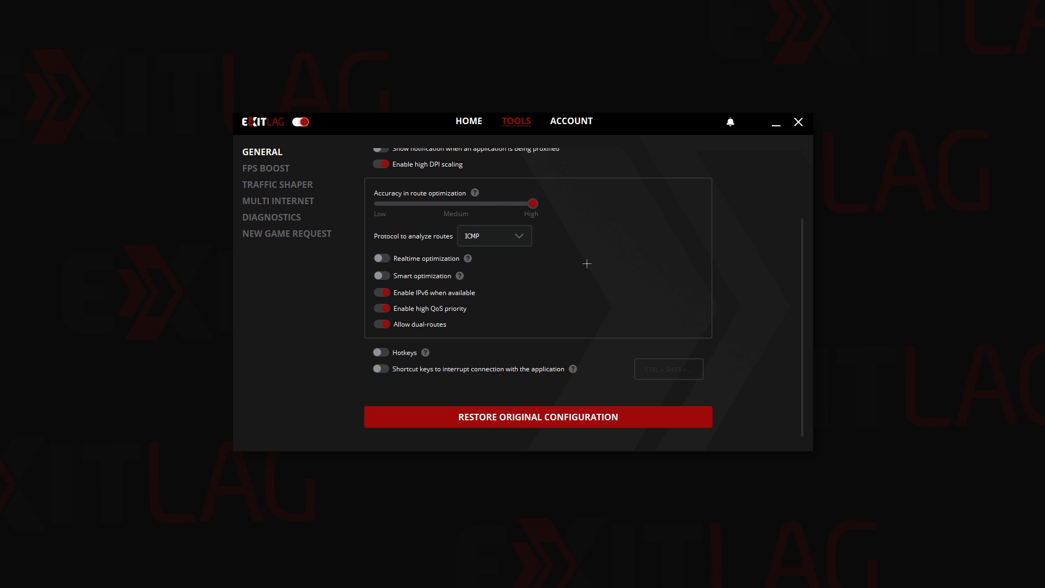
mouse_move(477, 214)
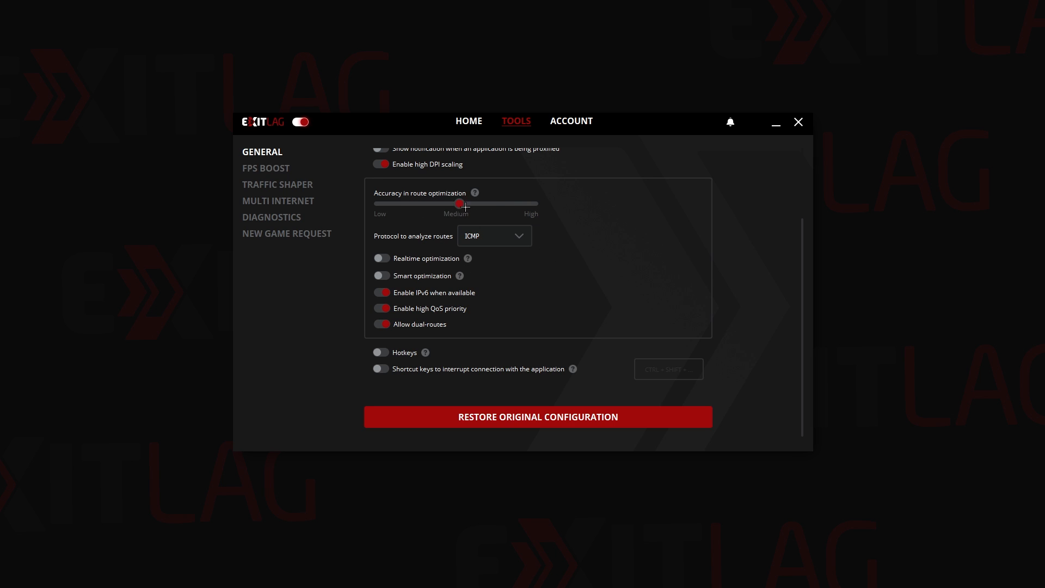
drag(459, 204, 398, 204)
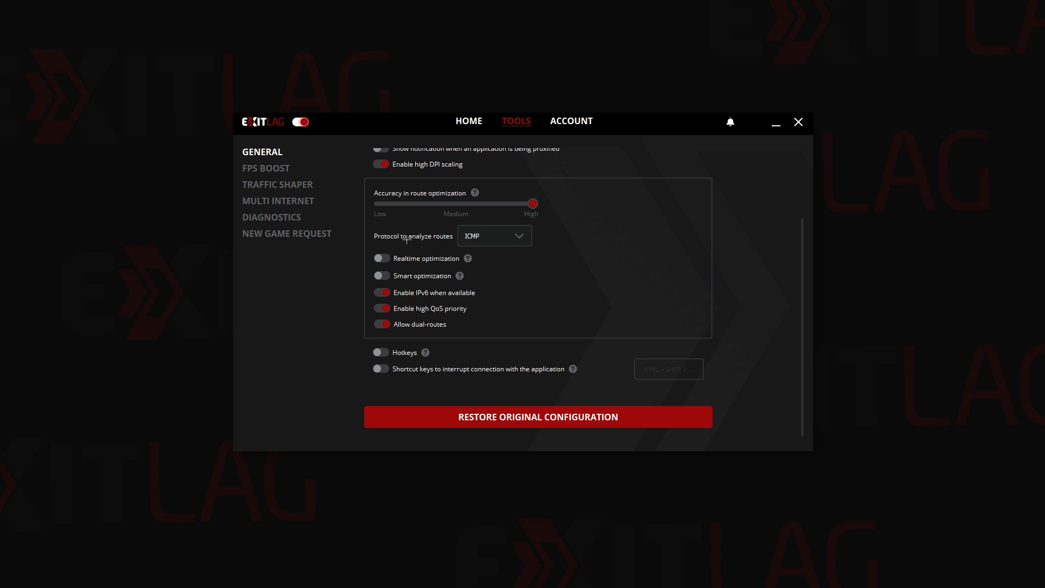
click(494, 235)
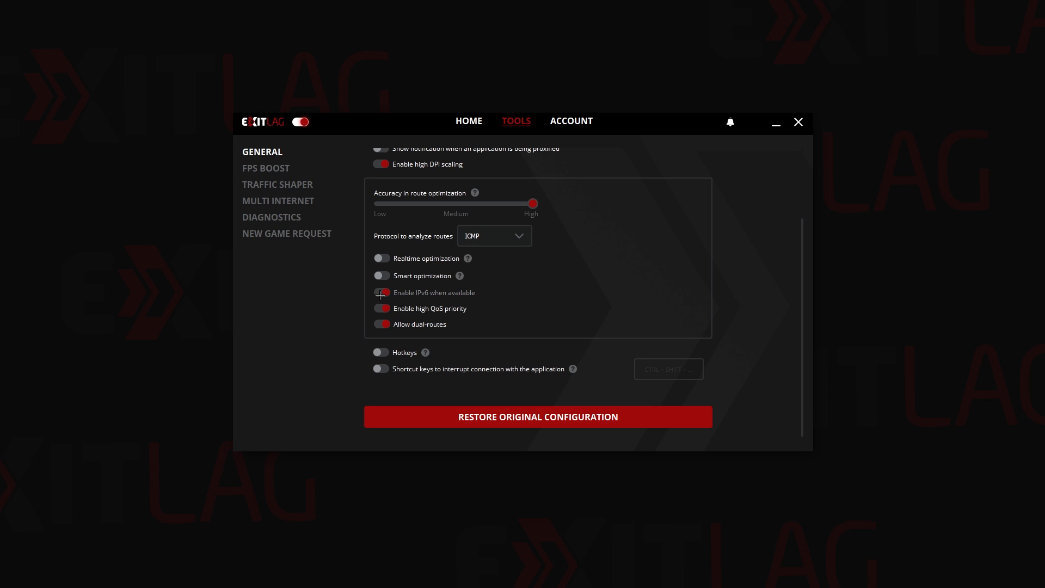
click(381, 293)
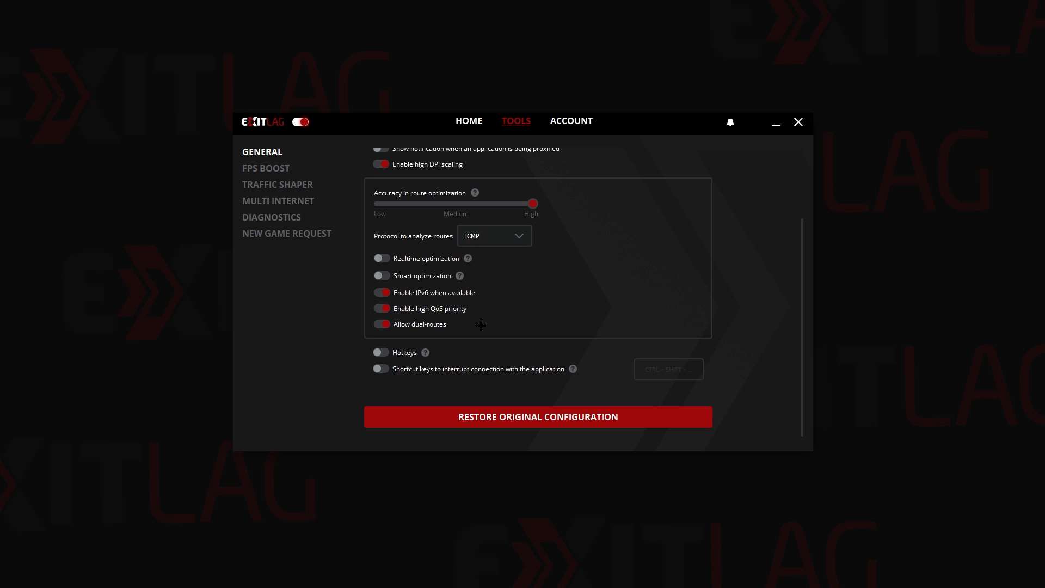
mouse_move(561, 284)
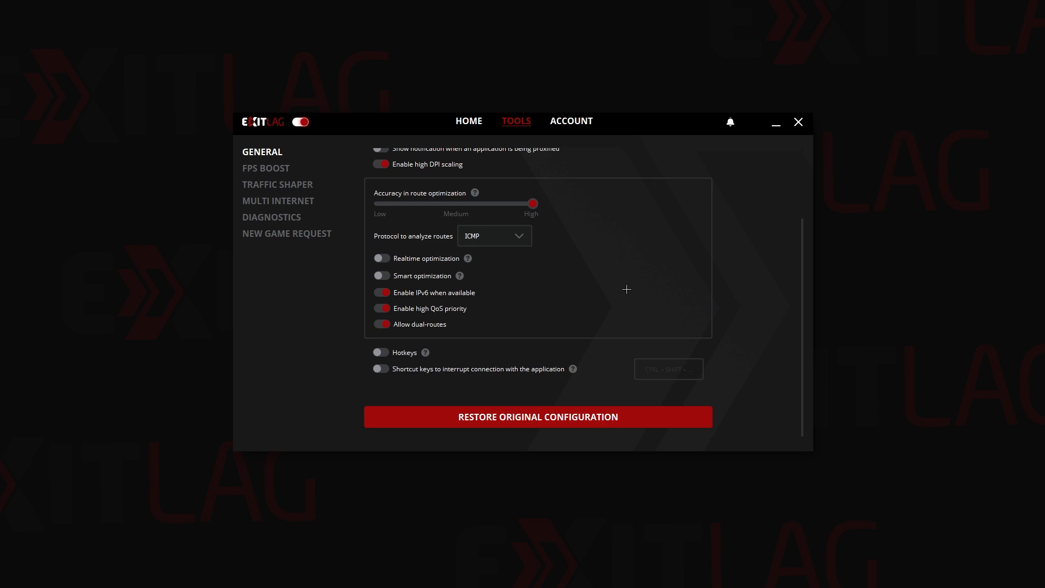
mouse_move(629, 276)
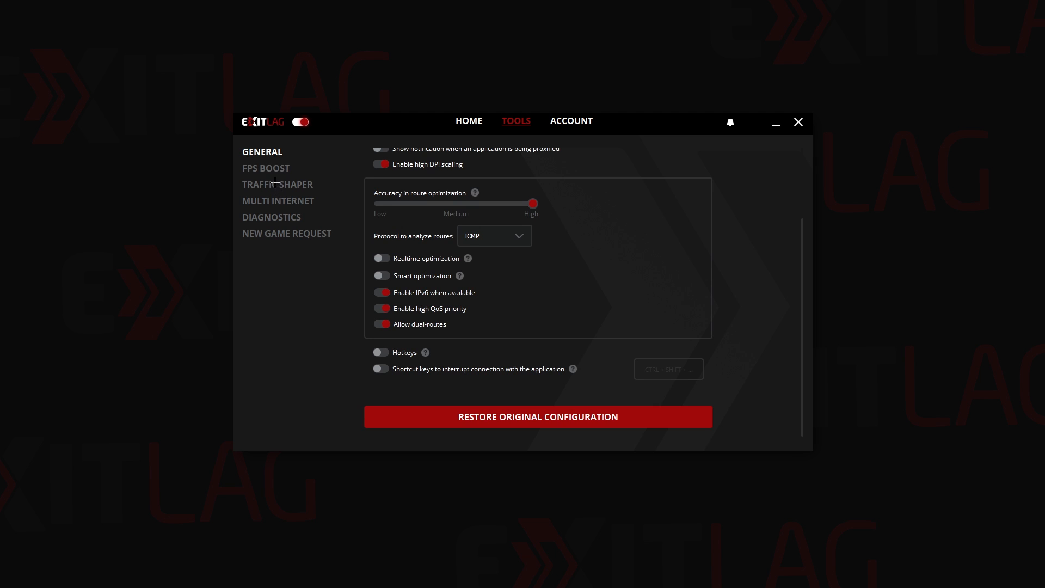
Step: Review the FPS Boost toggles, with only Disable Energy Efficient Ethernet enabled
click(266, 167)
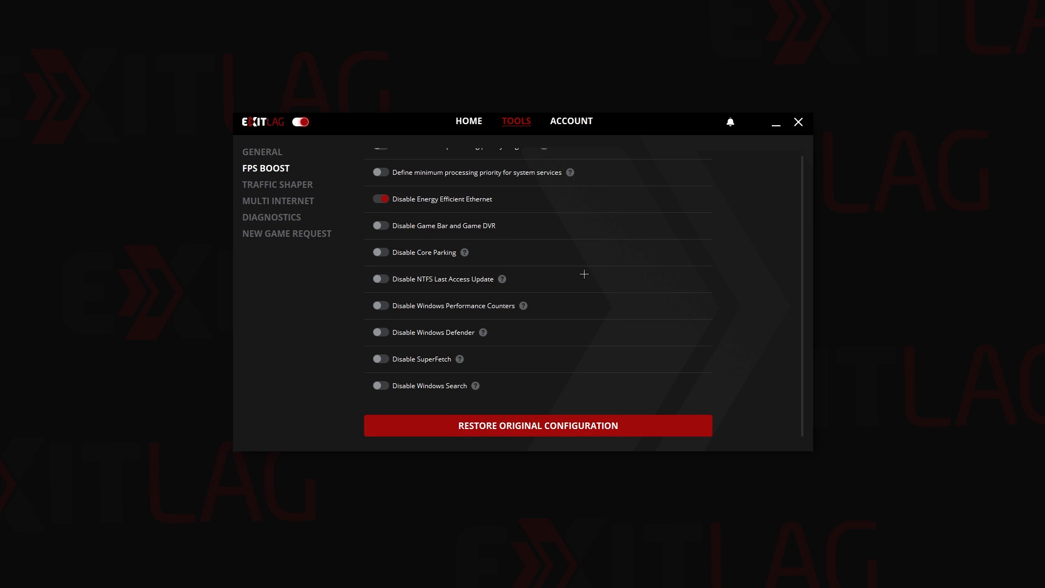
scroll(up, 3)
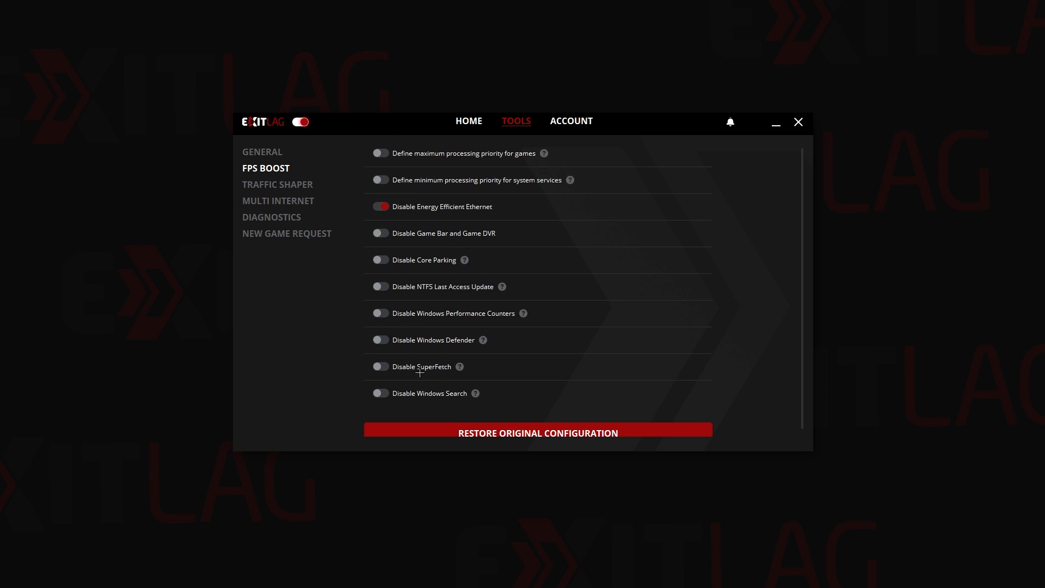
scroll(up, 3)
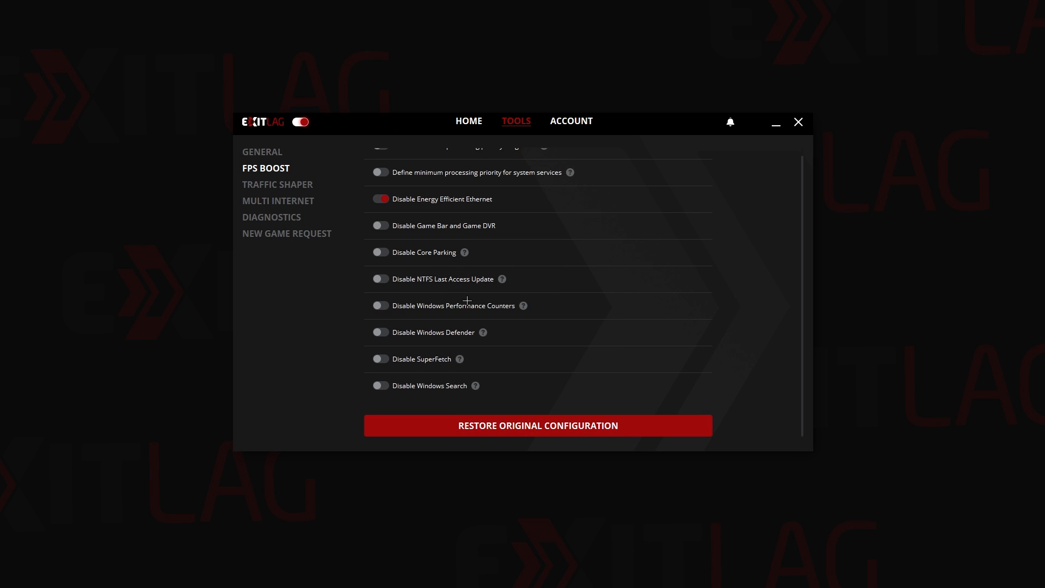
scroll(up, 3)
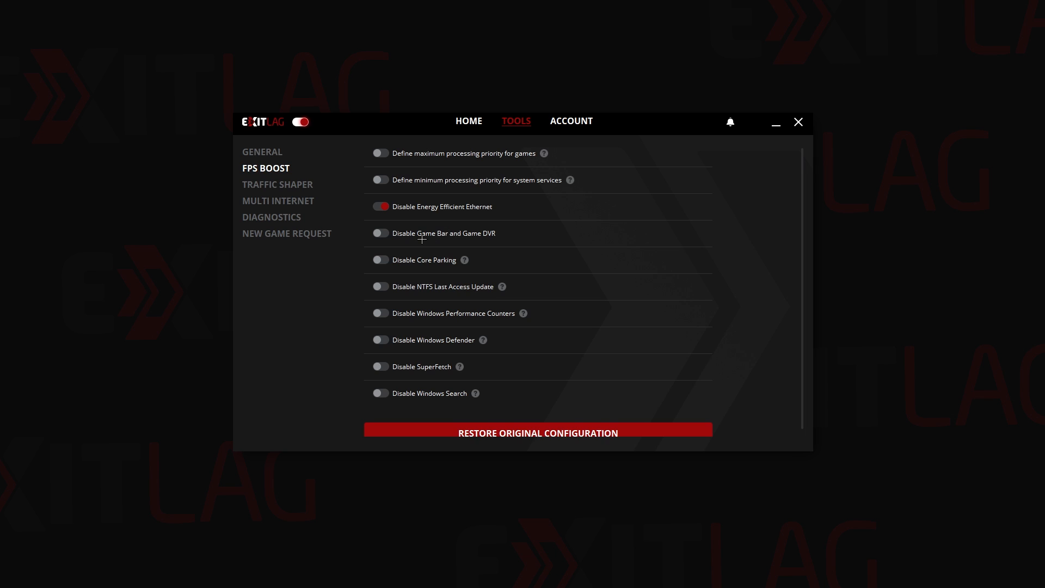
mouse_move(413, 221)
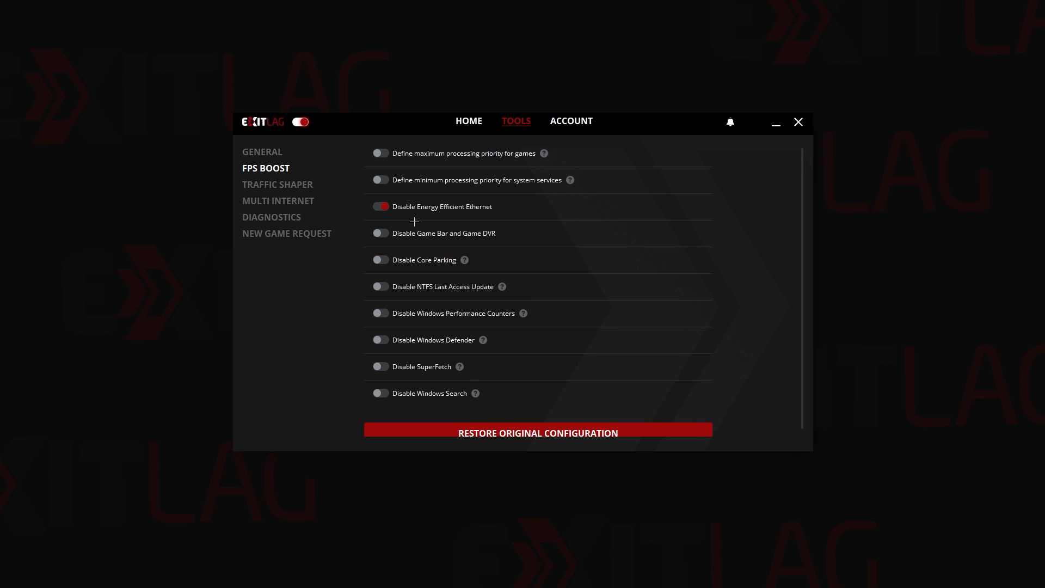
mouse_move(461, 216)
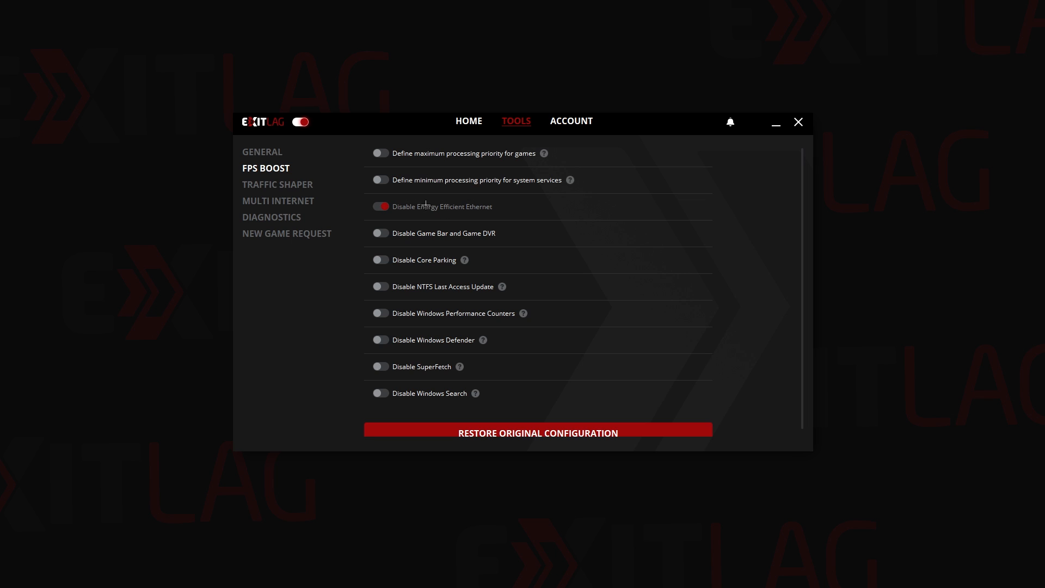
Step: Browse Traffic Shaper, Multi Internet, Diagnostics and New Game Request, ending on Diagnostics
click(277, 184)
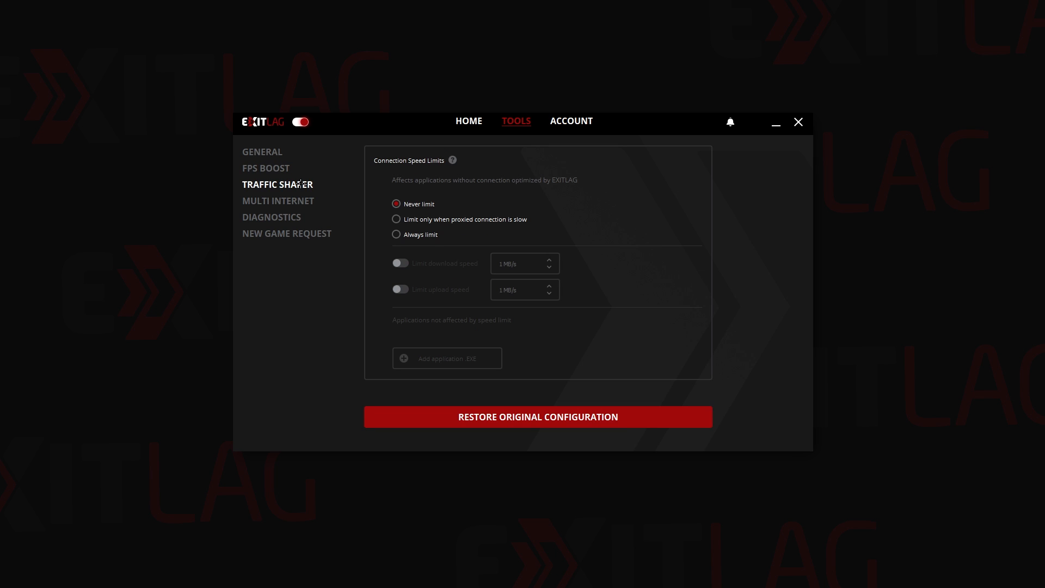
click(278, 200)
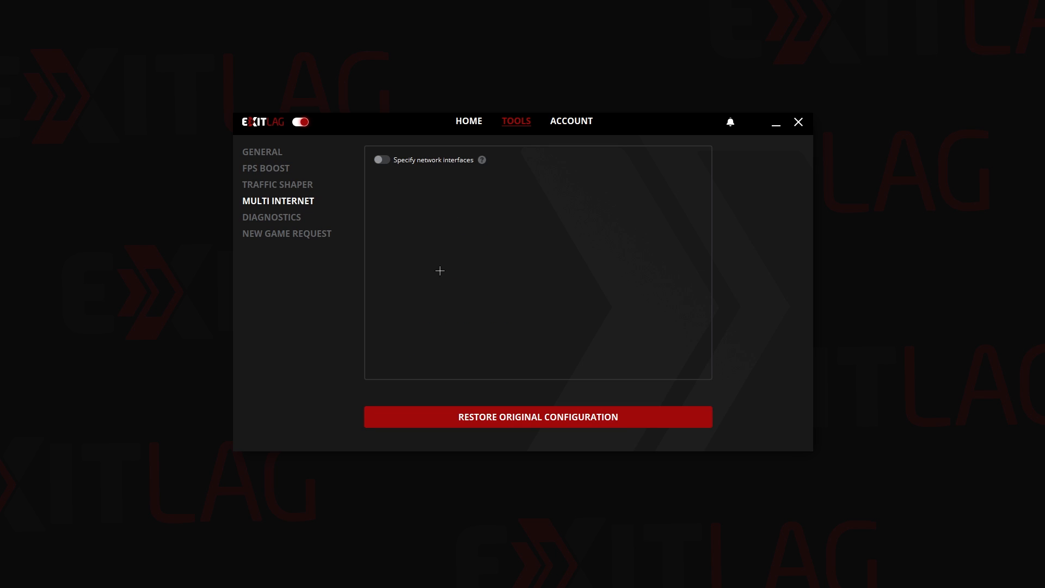
mouse_move(463, 236)
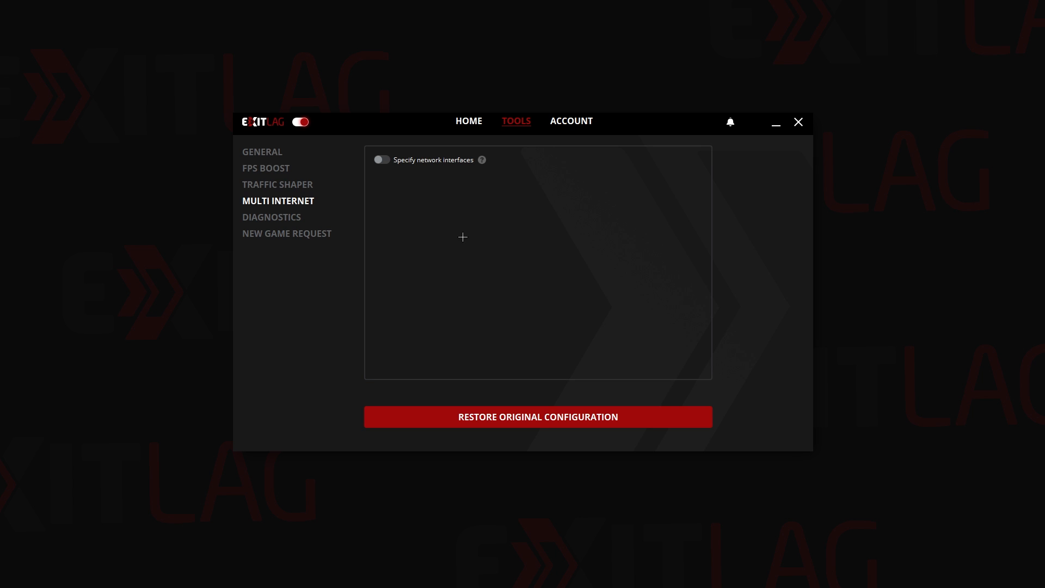
click(271, 216)
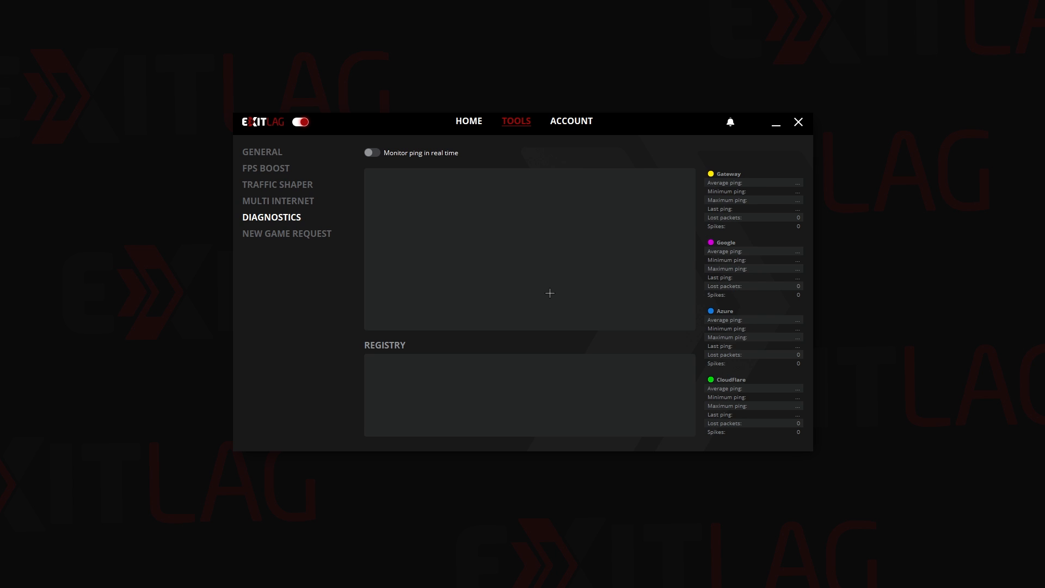
mouse_move(556, 285)
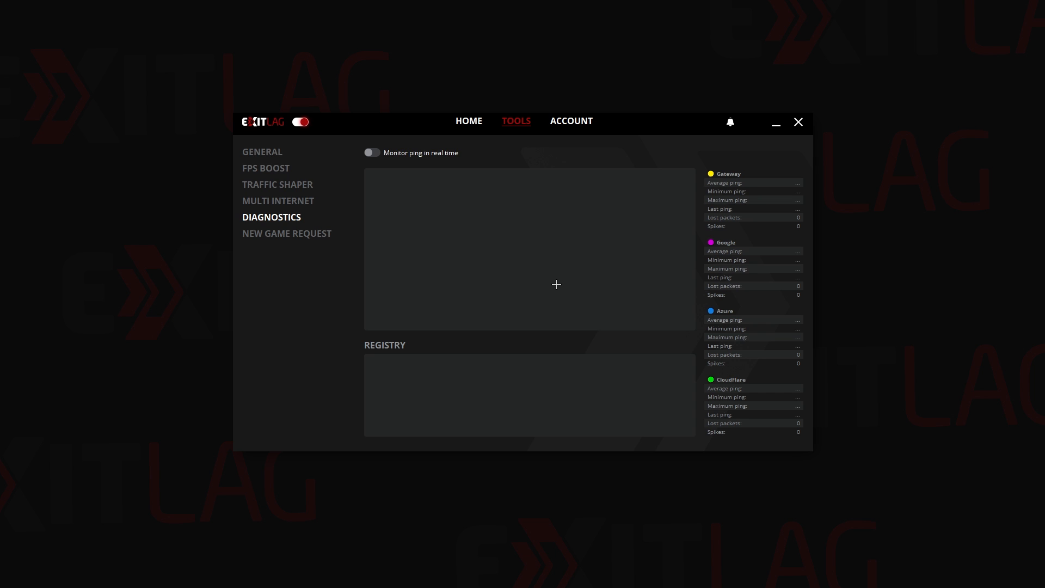
mouse_move(420, 205)
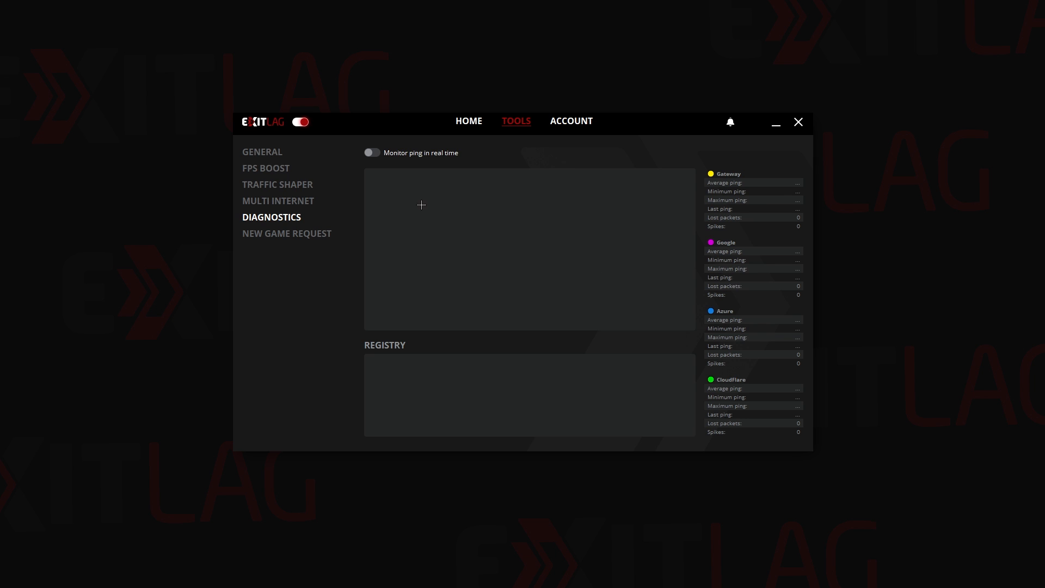
mouse_move(506, 279)
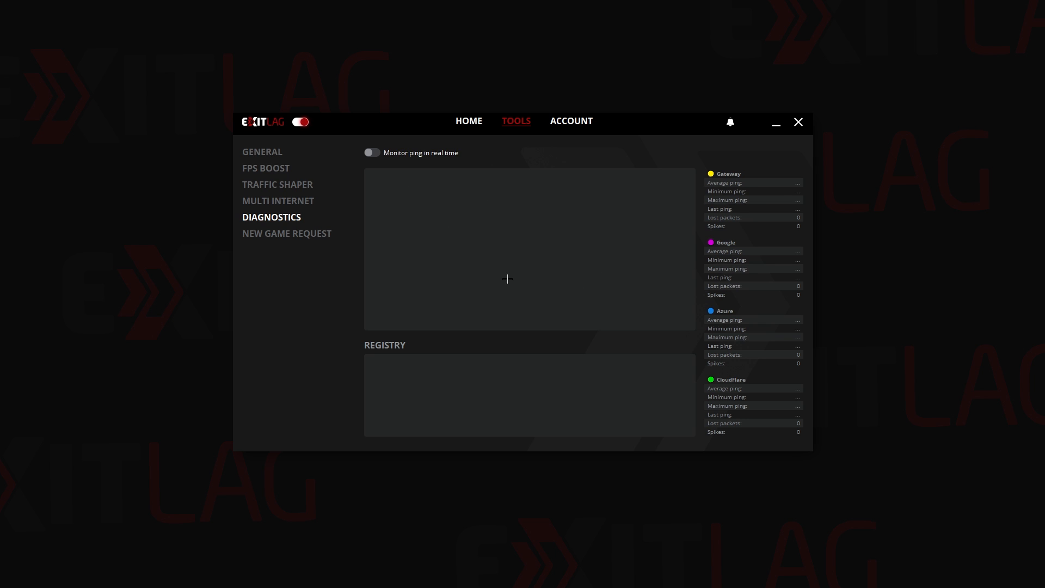
mouse_move(521, 272)
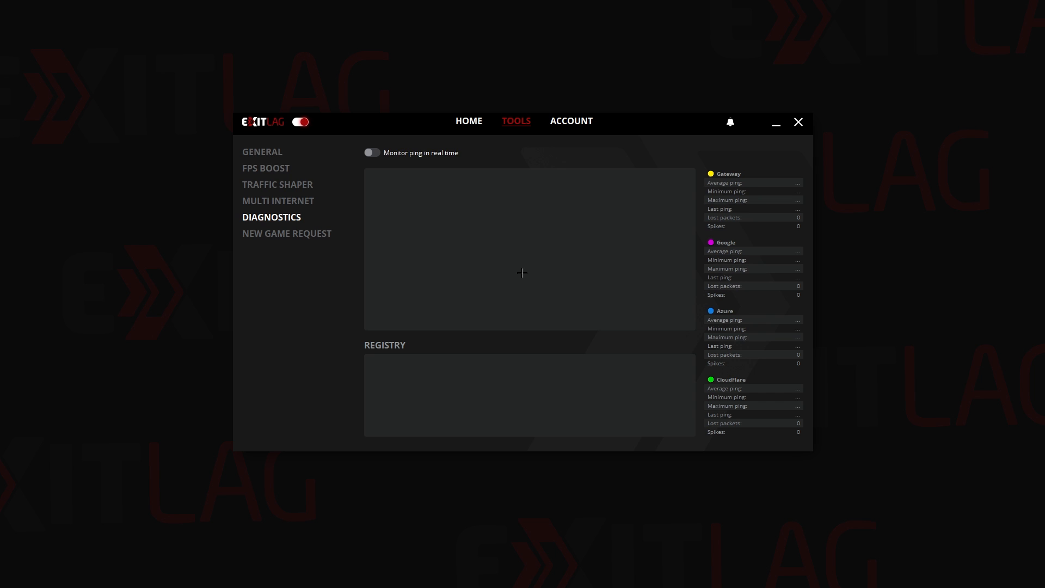
mouse_move(465, 247)
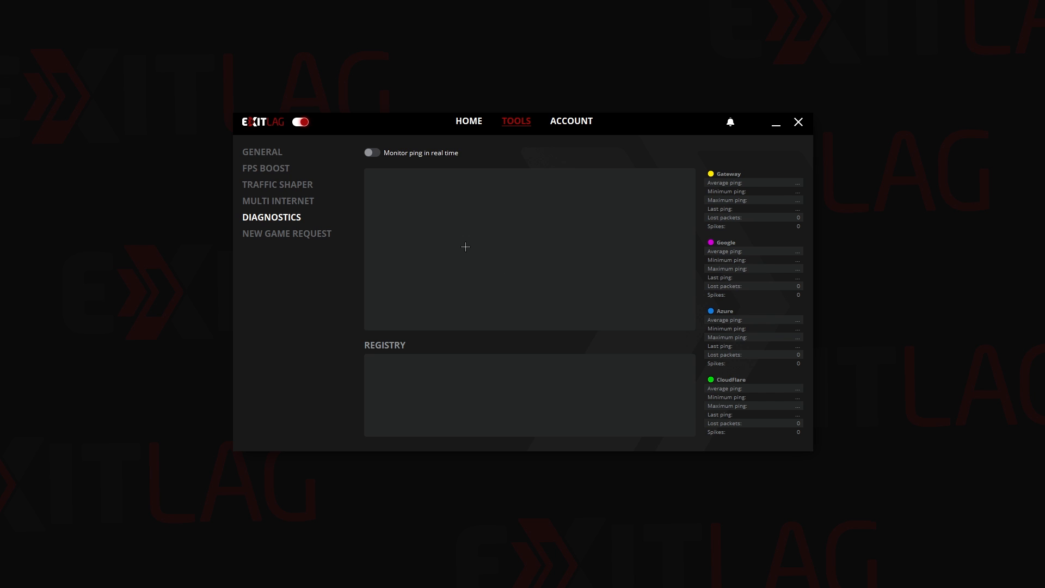
click(286, 233)
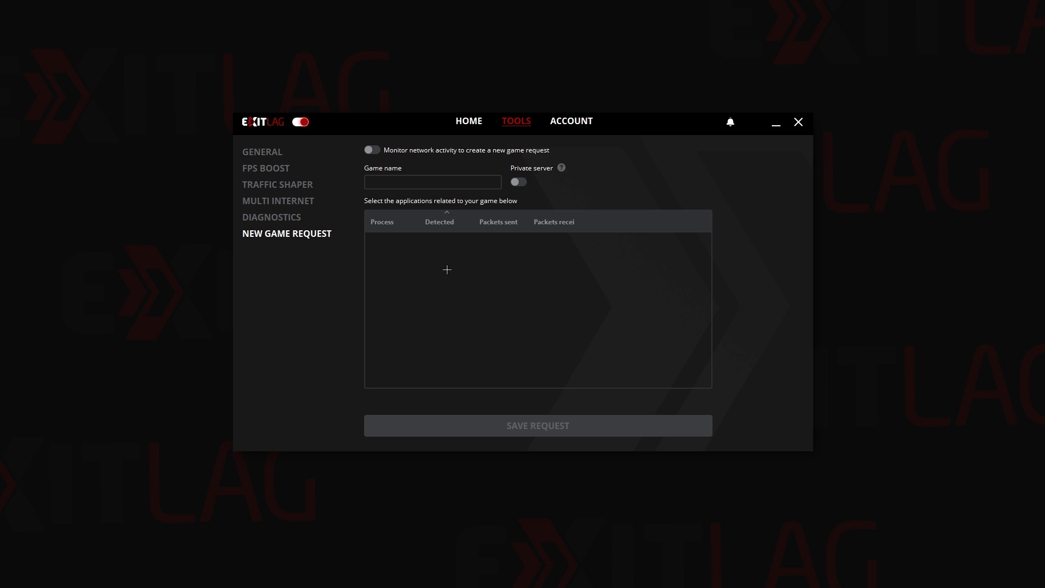
click(271, 217)
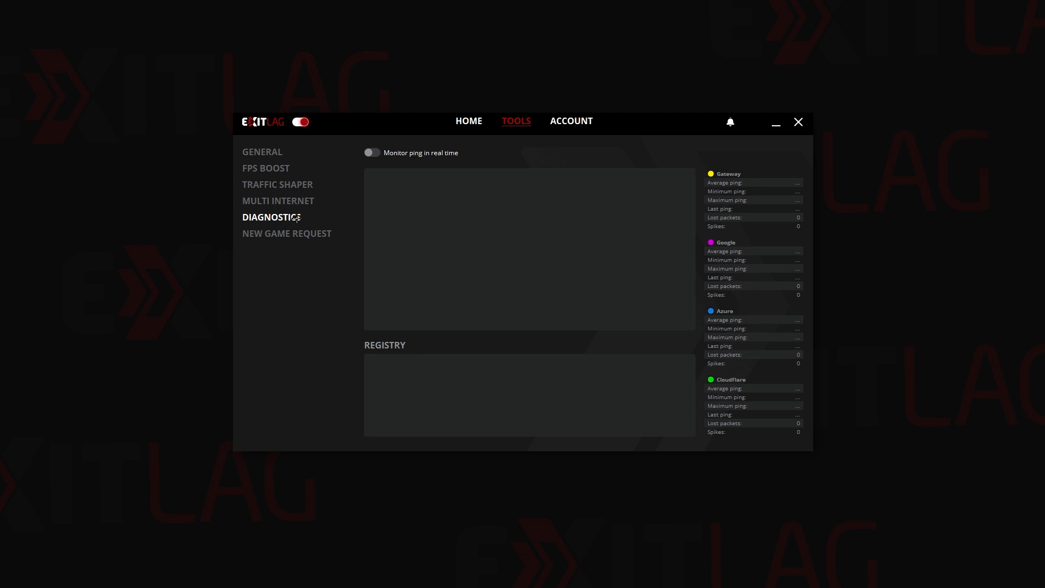
Step: Return to the General settings showing High accuracy and ICMP route analysis
click(261, 151)
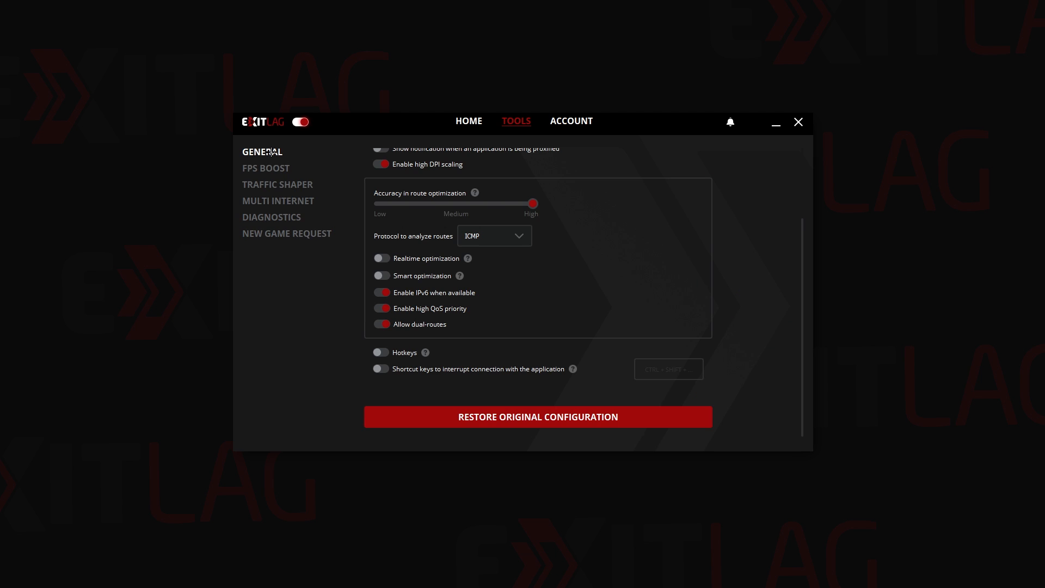
mouse_move(725, 295)
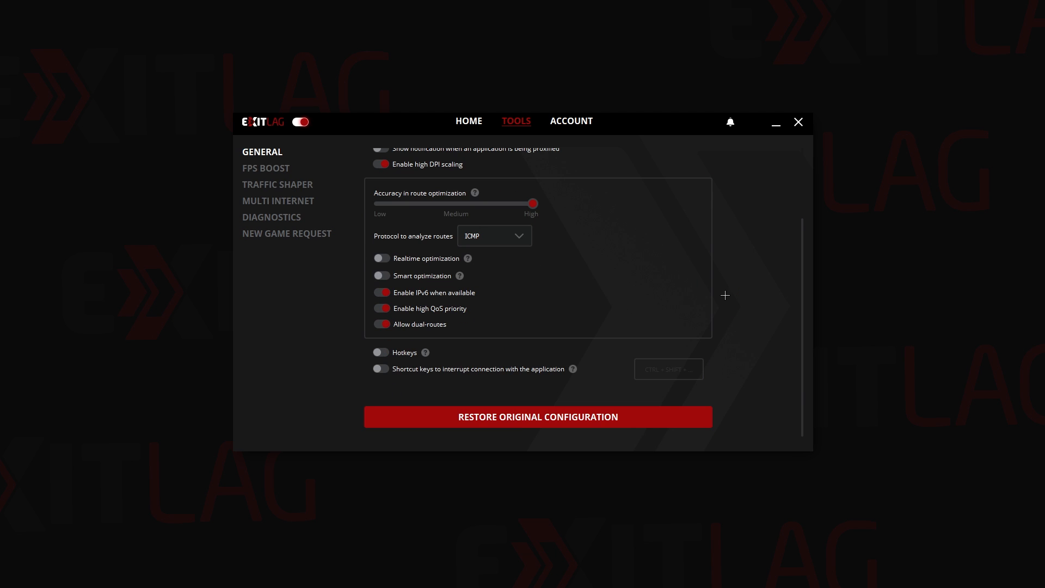
mouse_move(620, 309)
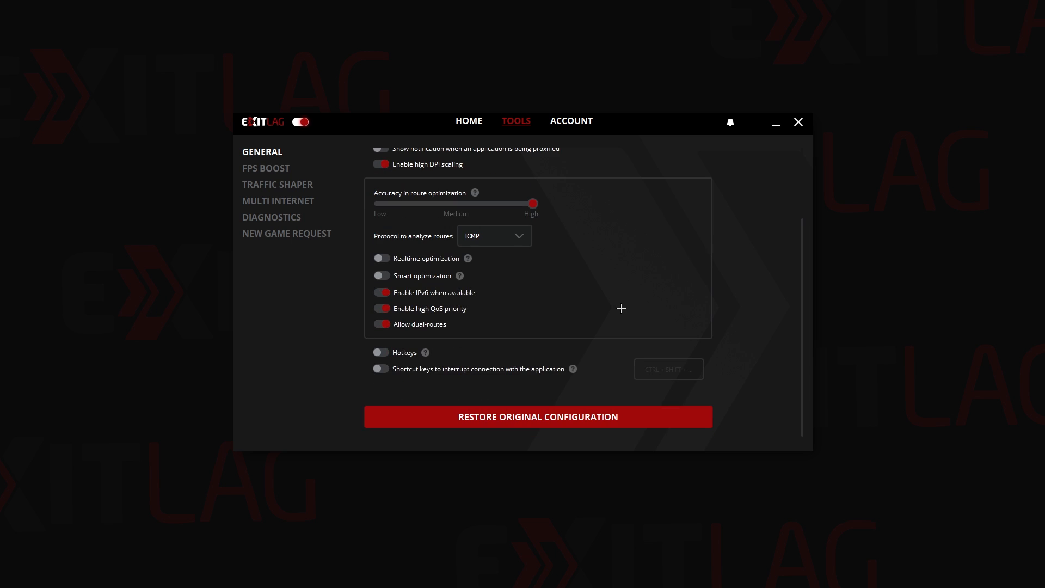
mouse_move(628, 305)
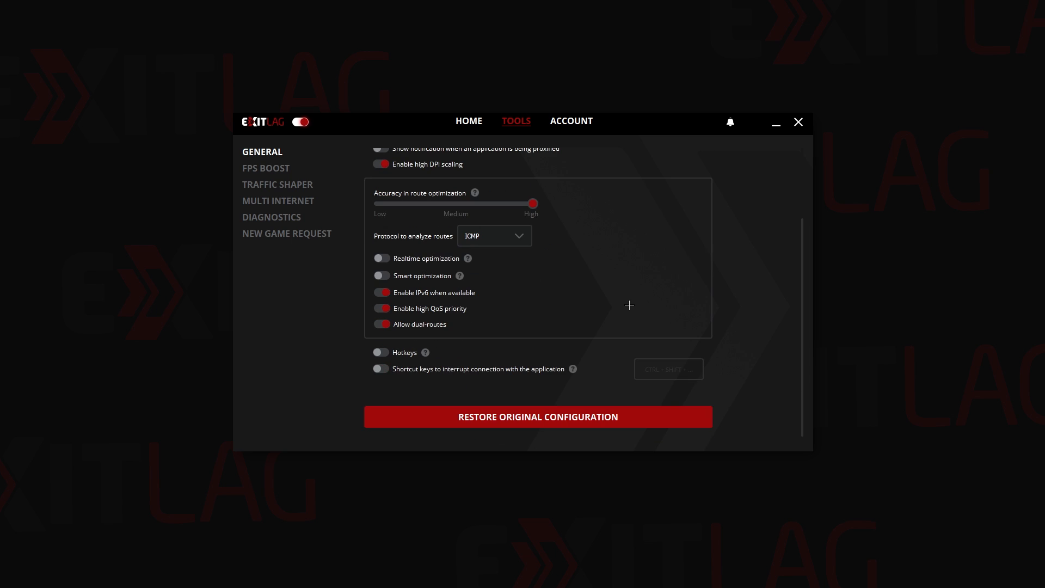
mouse_move(737, 260)
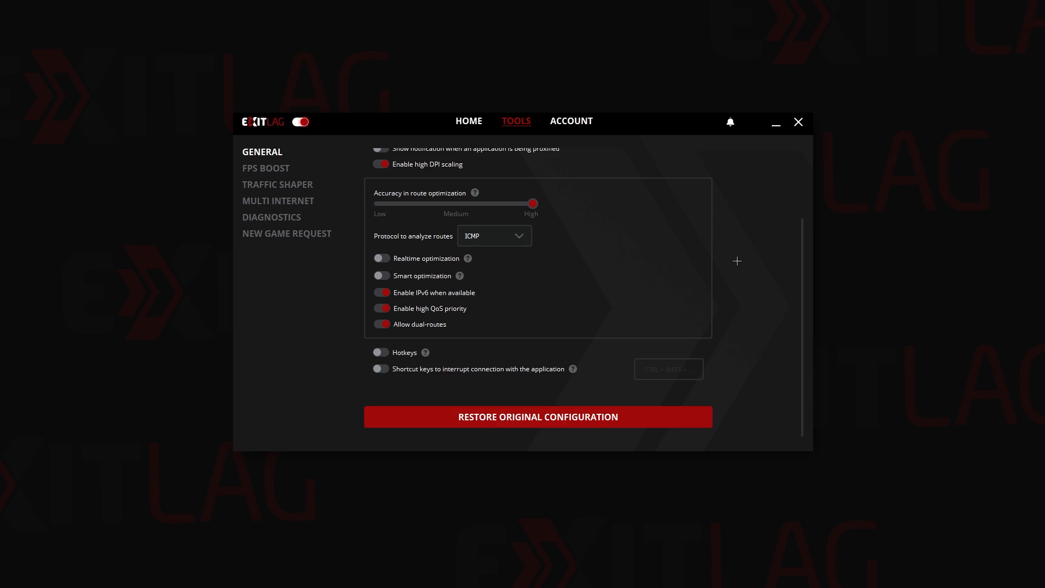
mouse_move(699, 286)
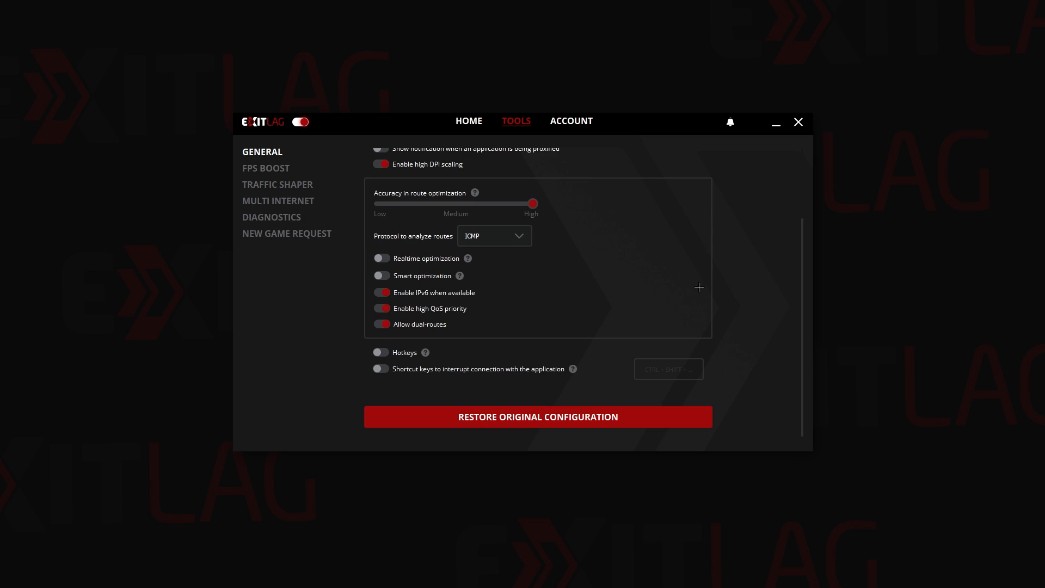
mouse_move(487, 245)
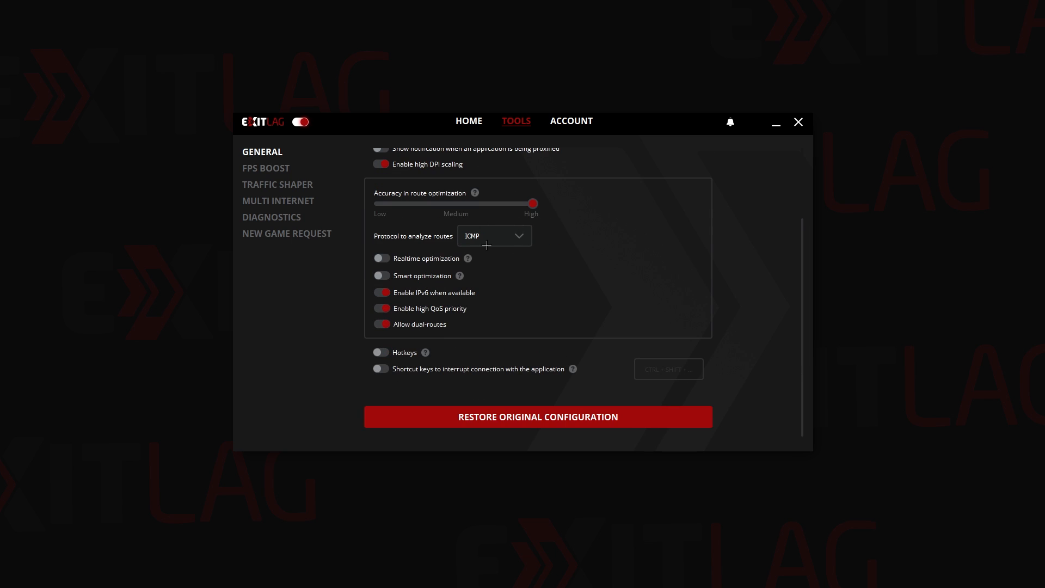
mouse_move(625, 251)
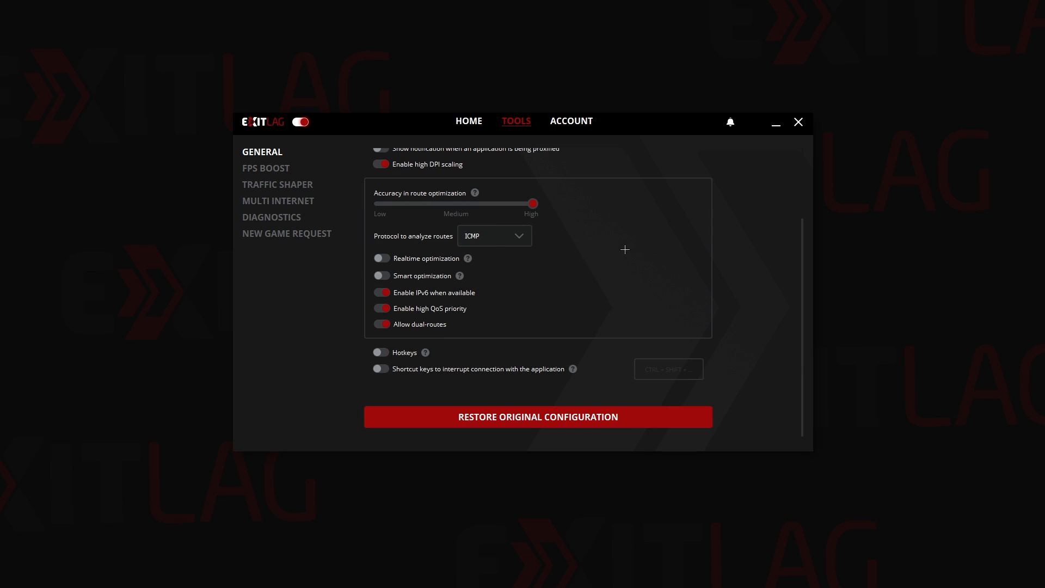
Step: From Home, search 'Fortni' and reopen Fortnite's route settings page
click(468, 120)
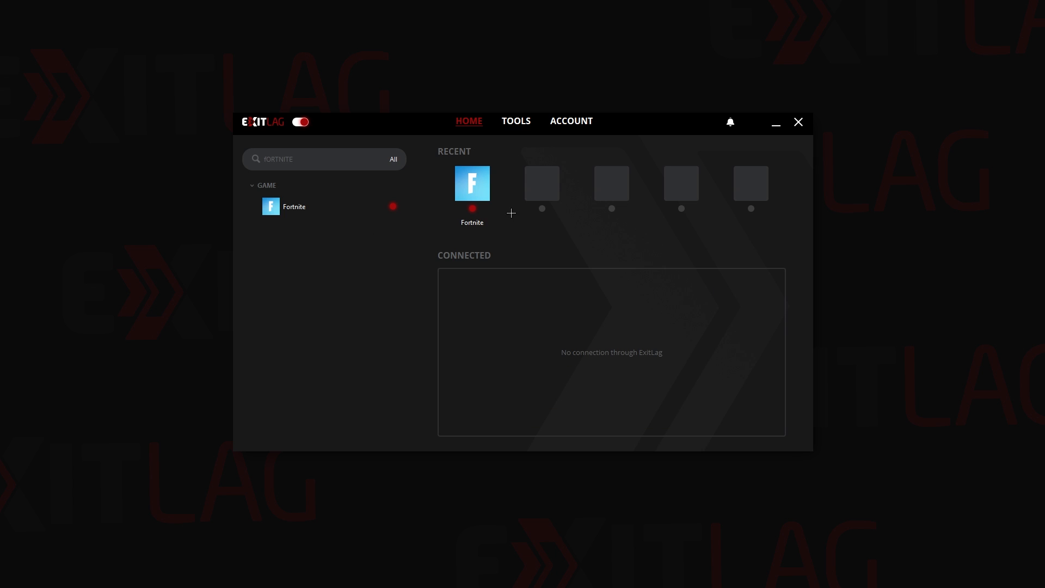
click(472, 183)
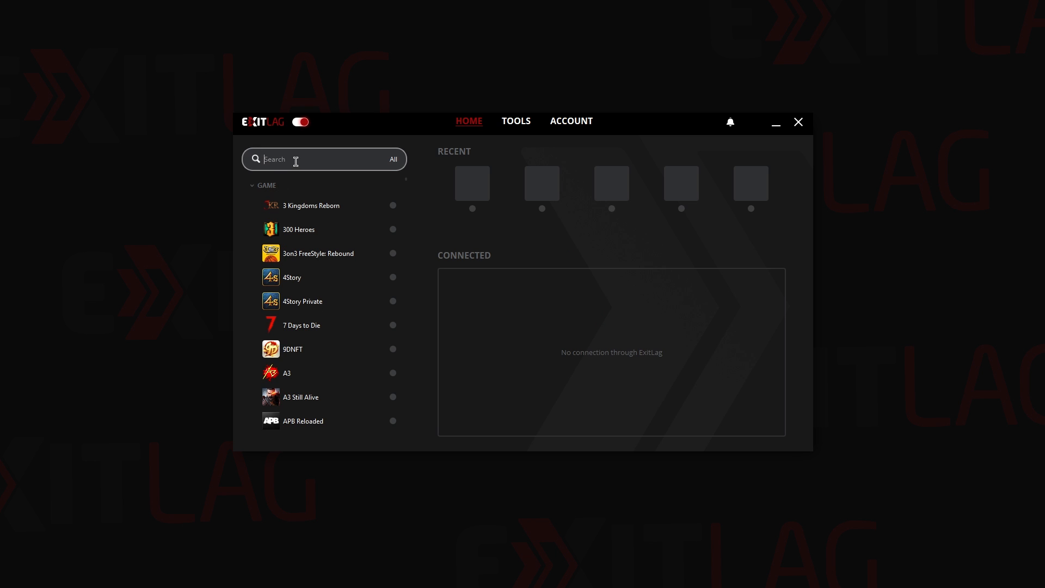
text(Fortni)
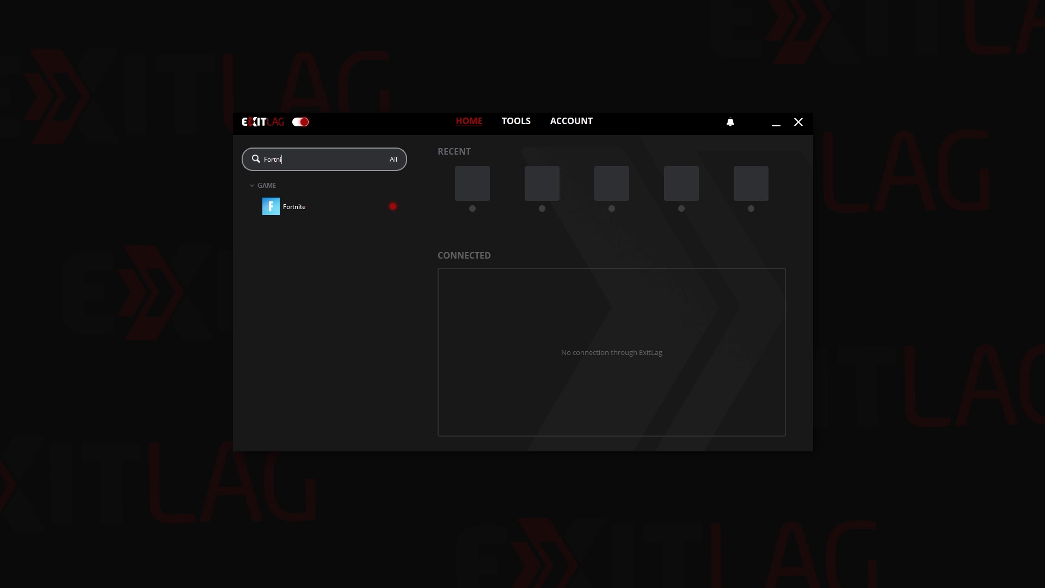
click(294, 206)
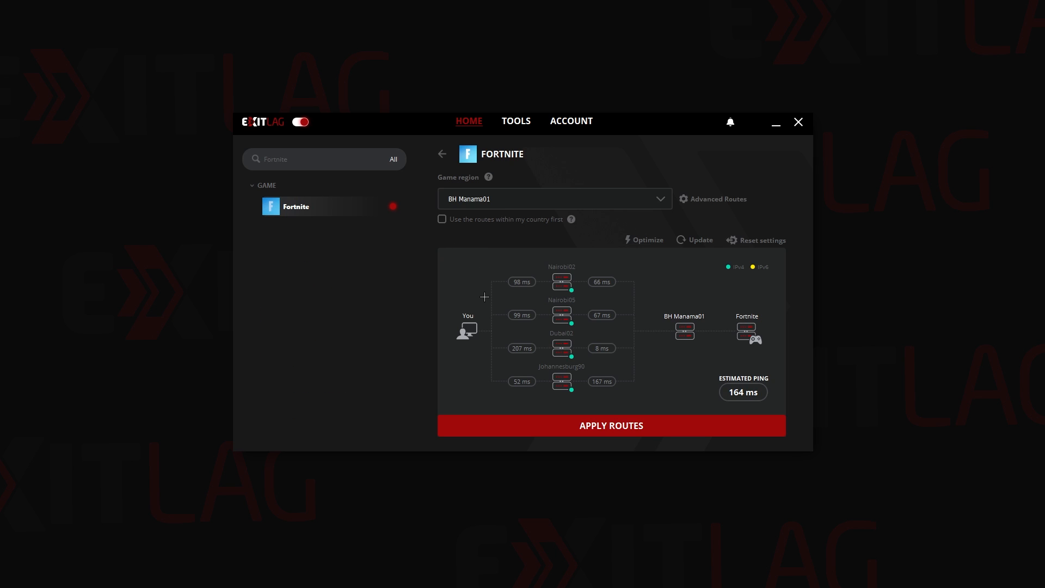
mouse_move(699, 400)
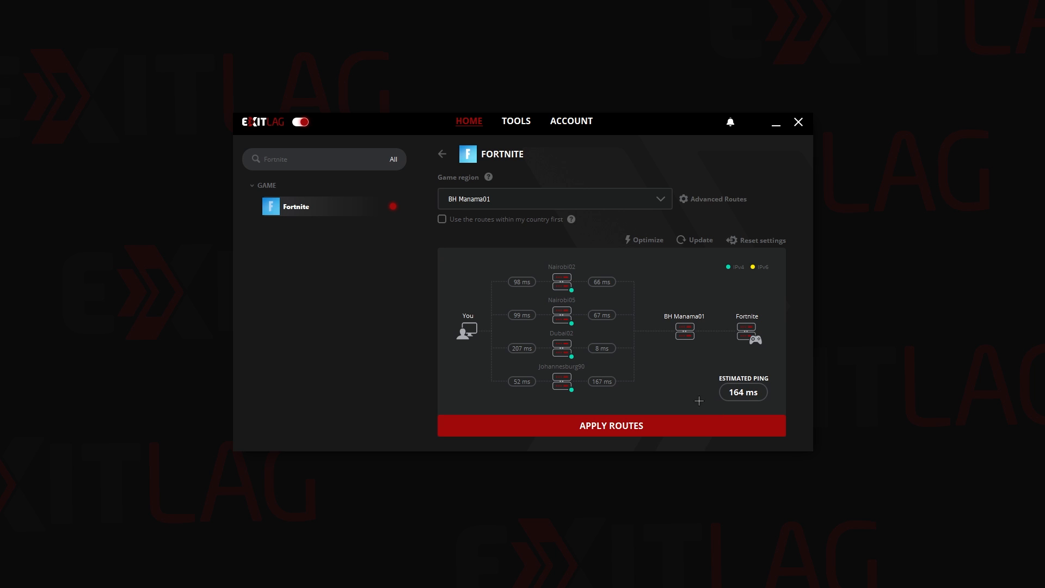
mouse_move(699, 393)
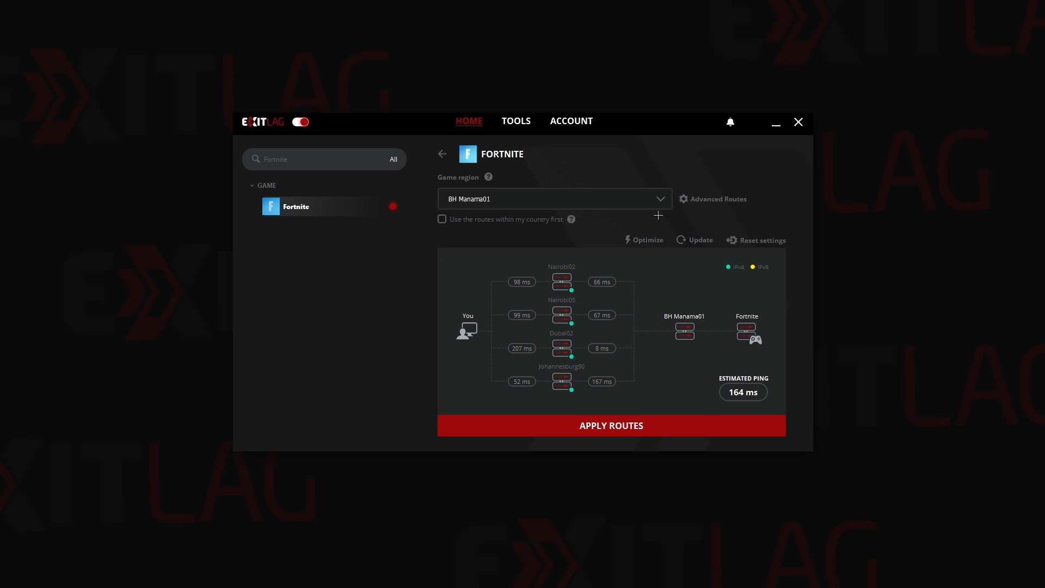
click(718, 198)
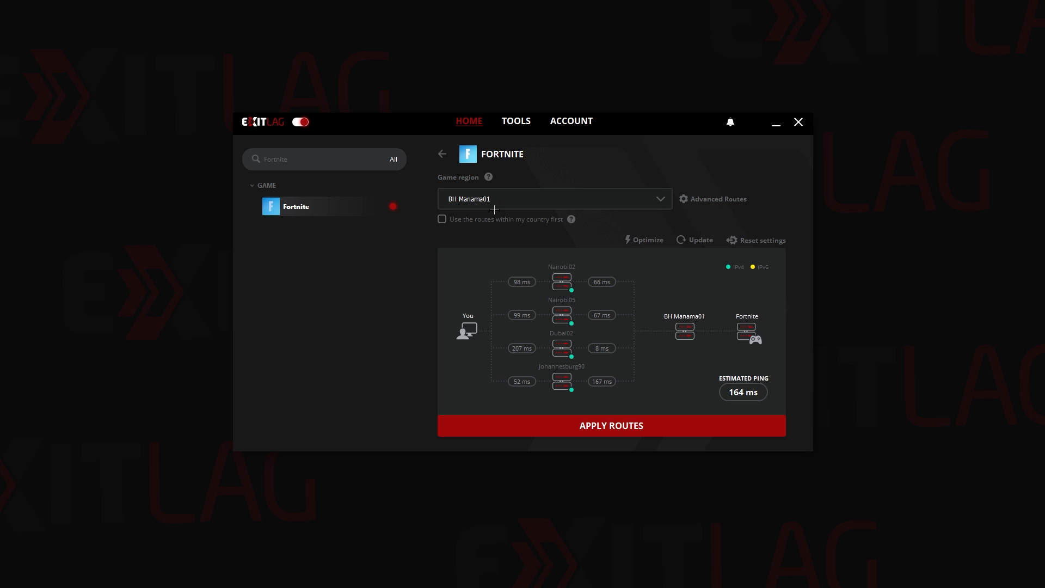
mouse_move(476, 287)
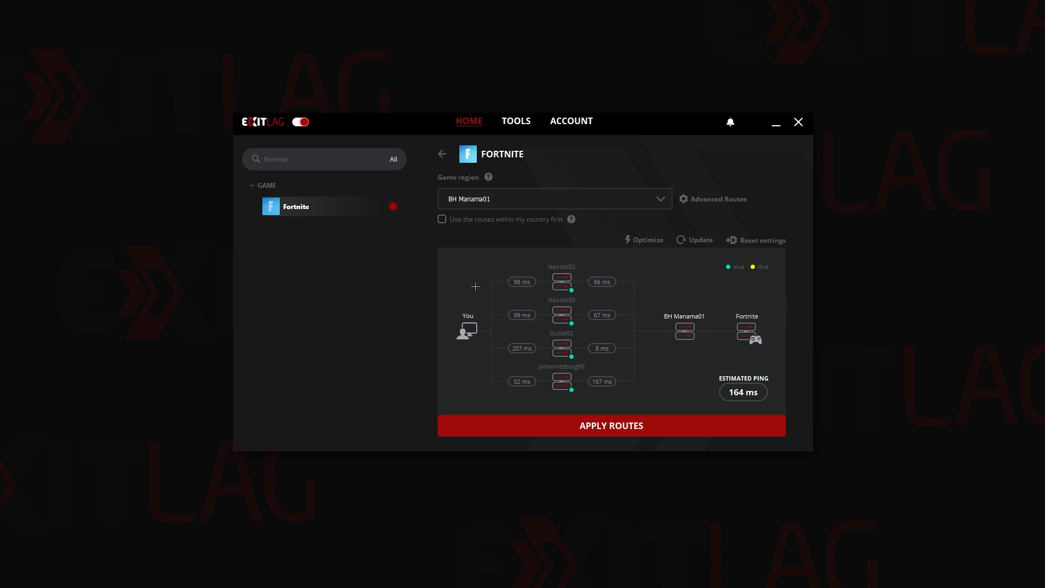
mouse_move(474, 274)
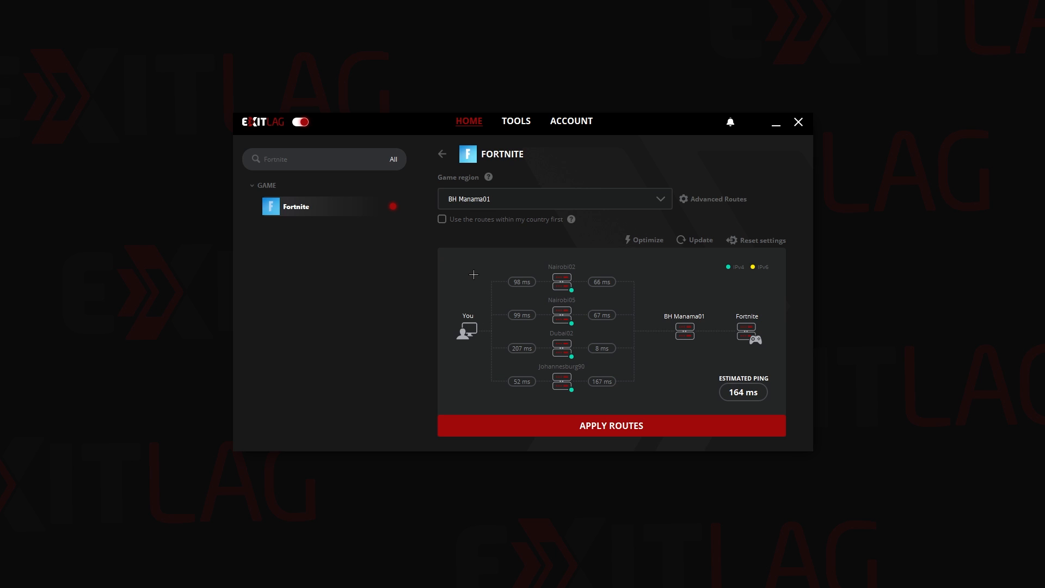
Step: Try AE Dubai01 and AE Dubai02, then set the game region to BH Manama01
click(659, 198)
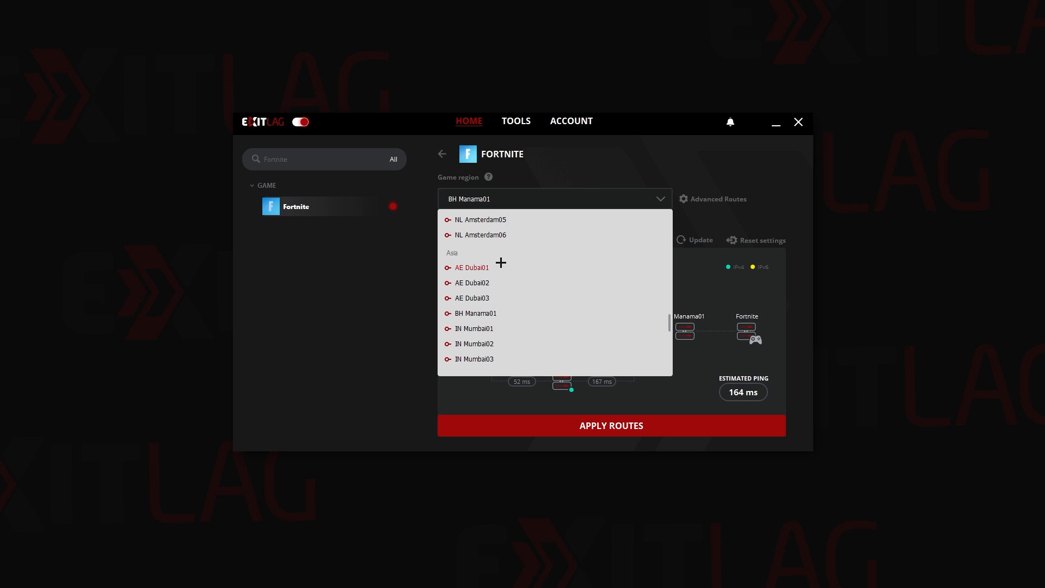
click(472, 267)
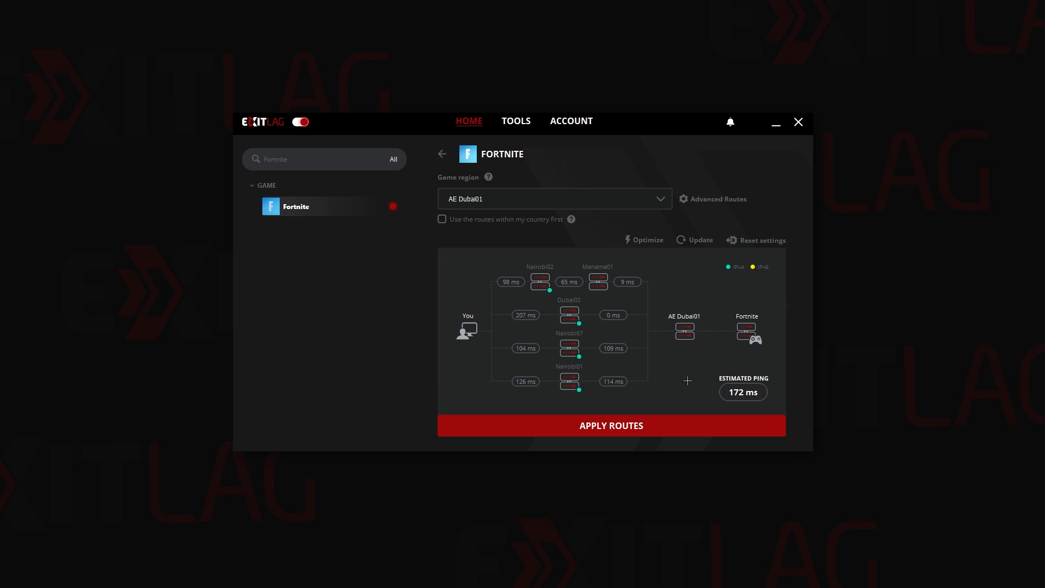
click(554, 198)
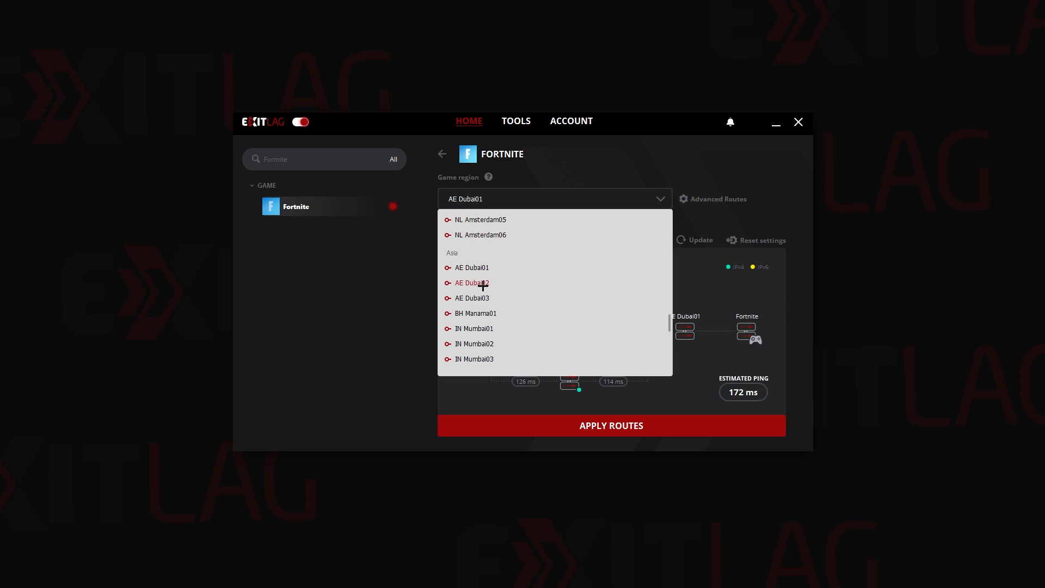
click(471, 282)
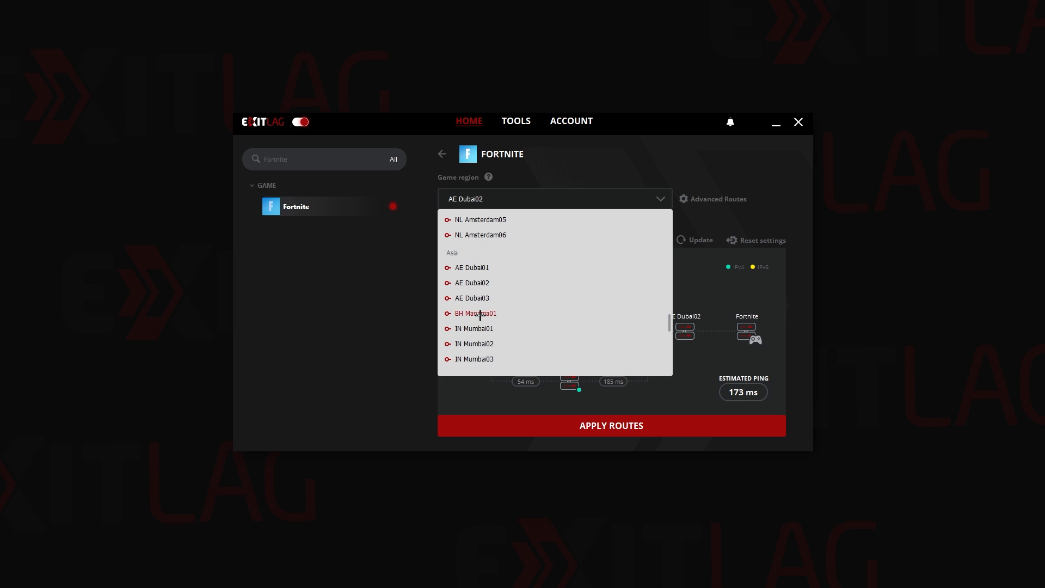
click(475, 313)
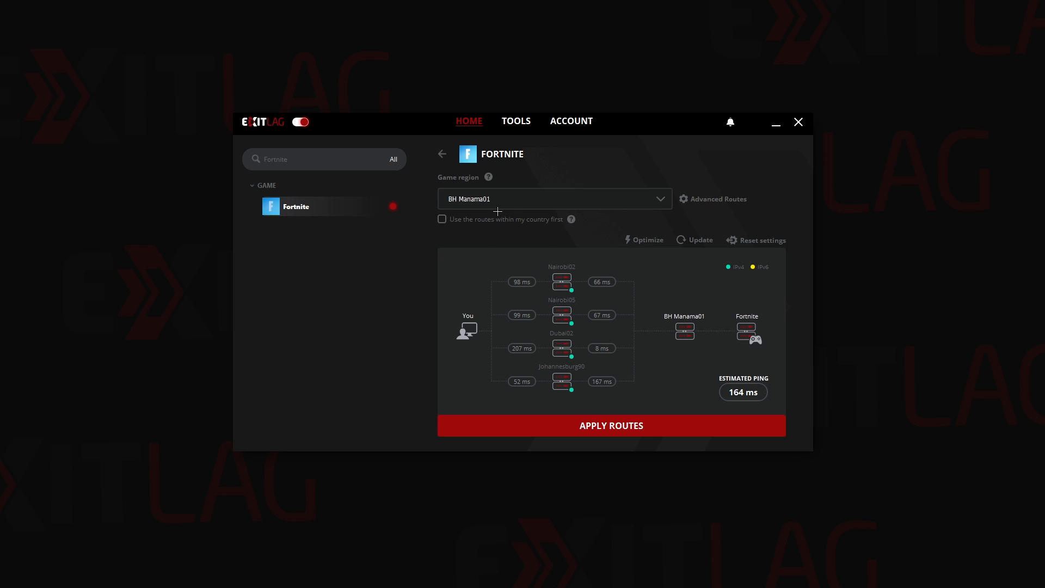
mouse_move(482, 246)
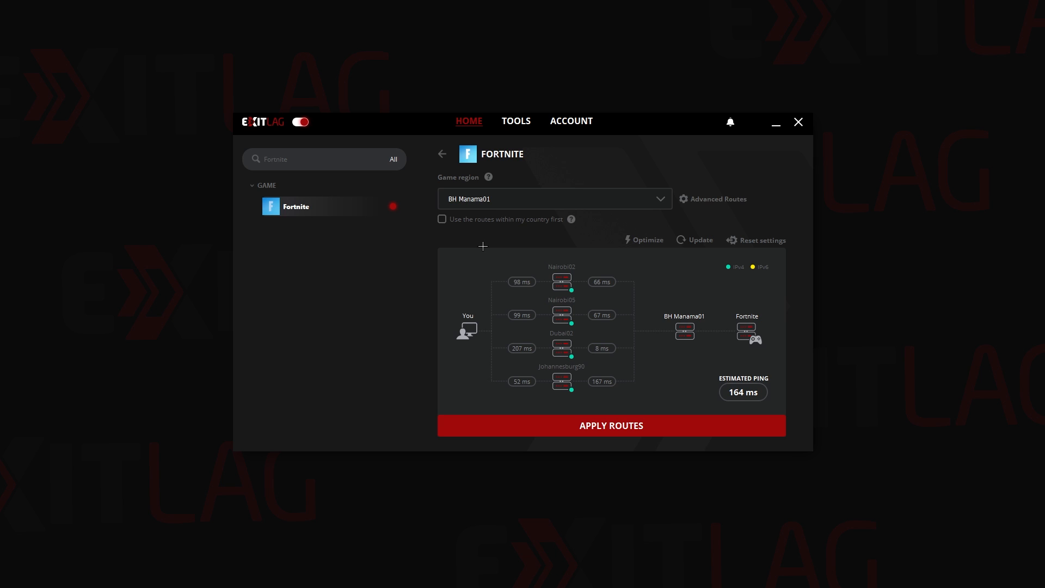
Step: Switch on Realtime optimization and Smart optimization in the Tools General settings
click(514, 121)
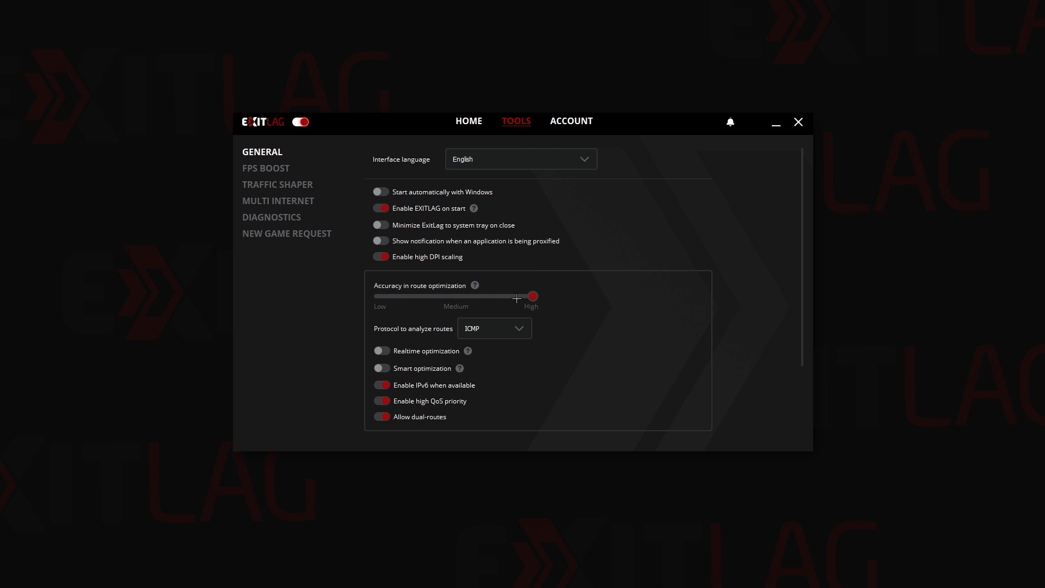
scroll(down, 3)
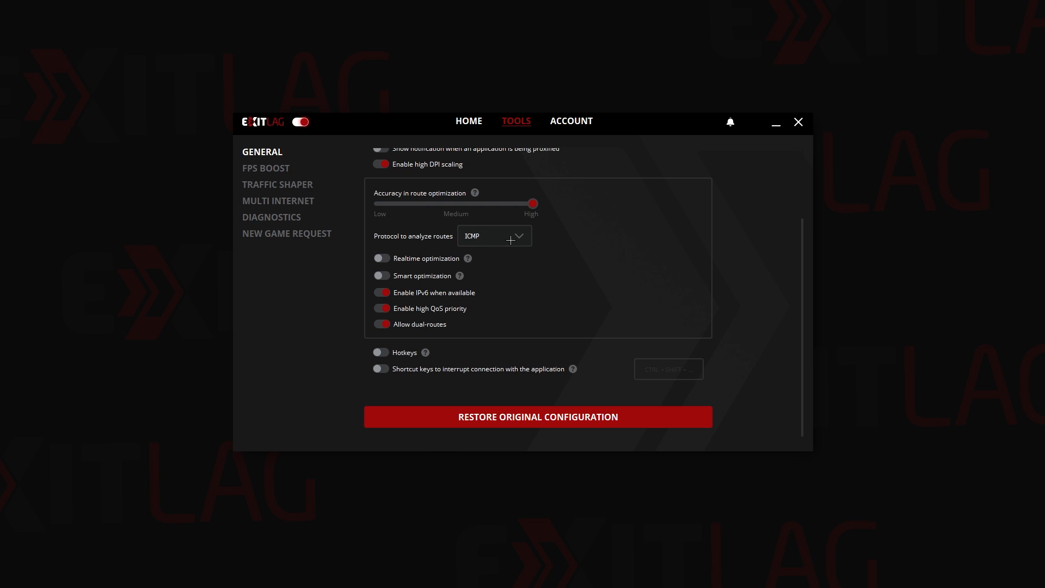
mouse_move(386, 269)
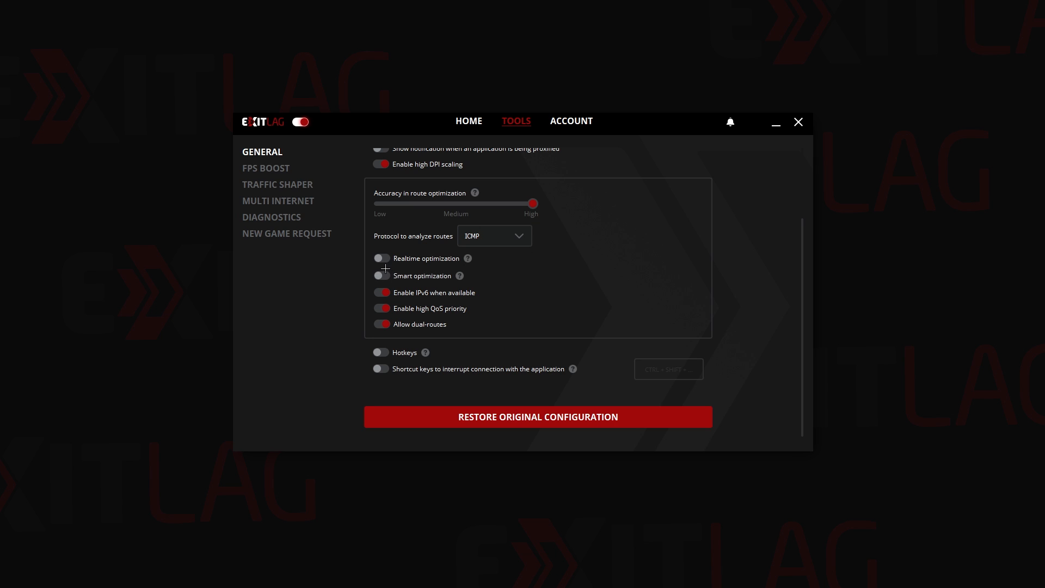
click(381, 258)
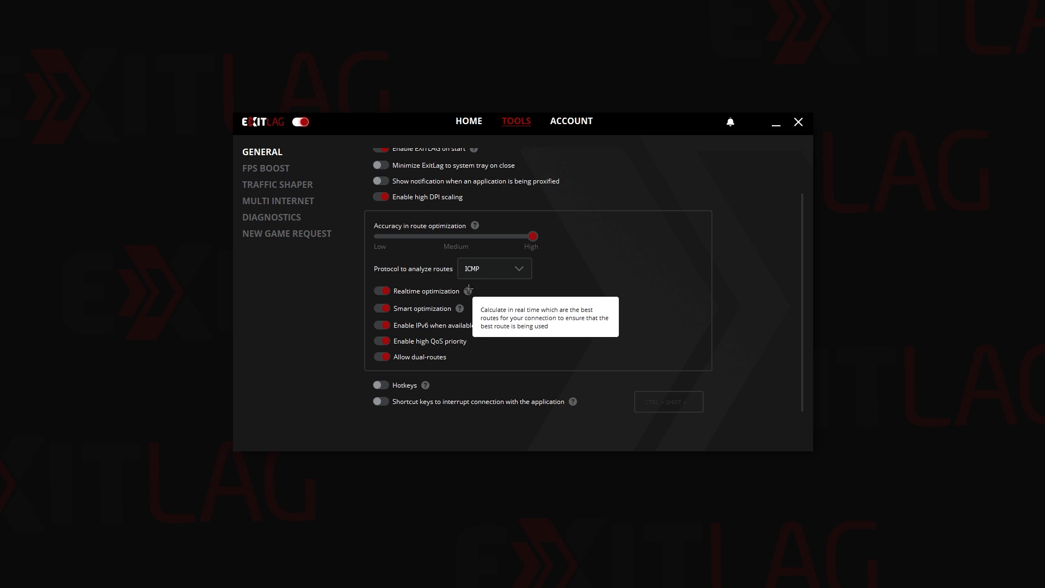
mouse_move(571, 313)
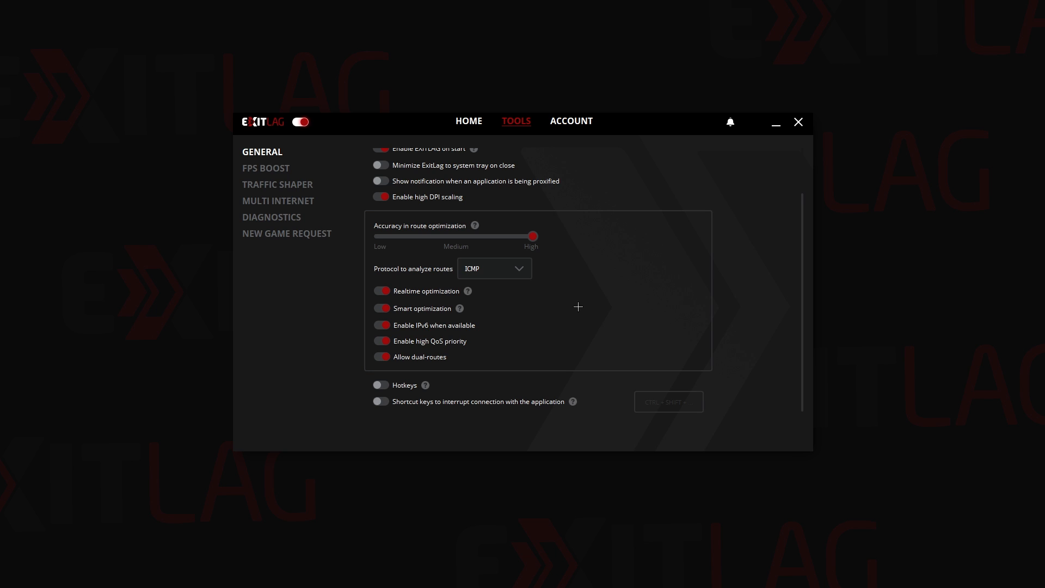
scroll(up, 3)
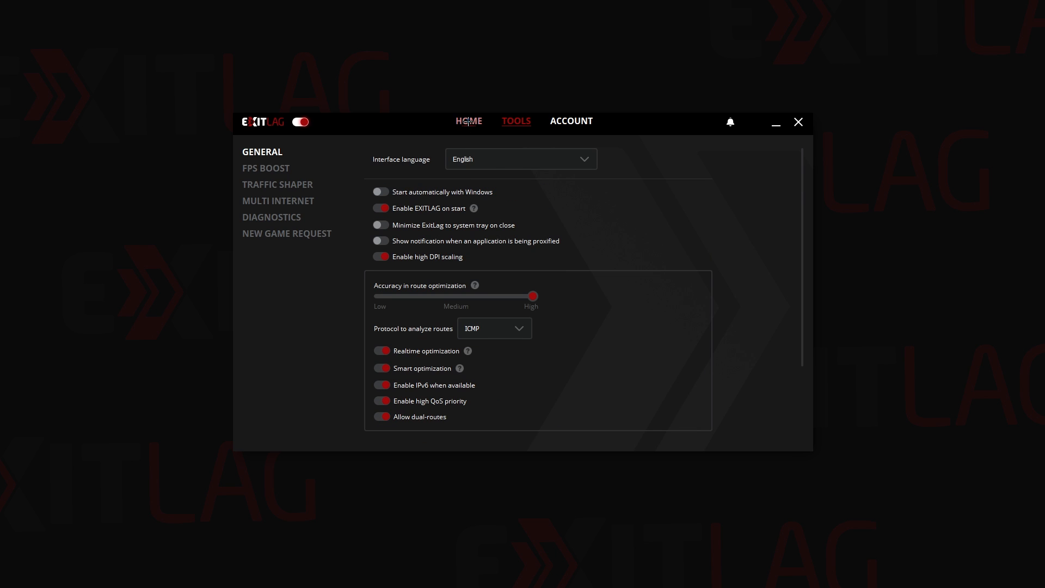
Step: Glance at the Fortnite route map, then return to the Tools optimization settings
click(468, 121)
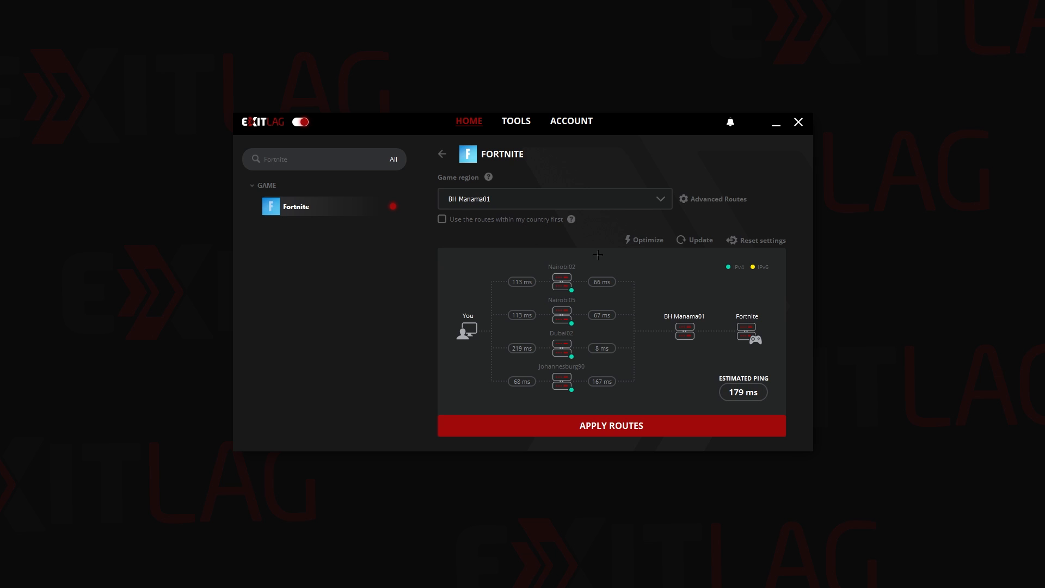
click(515, 121)
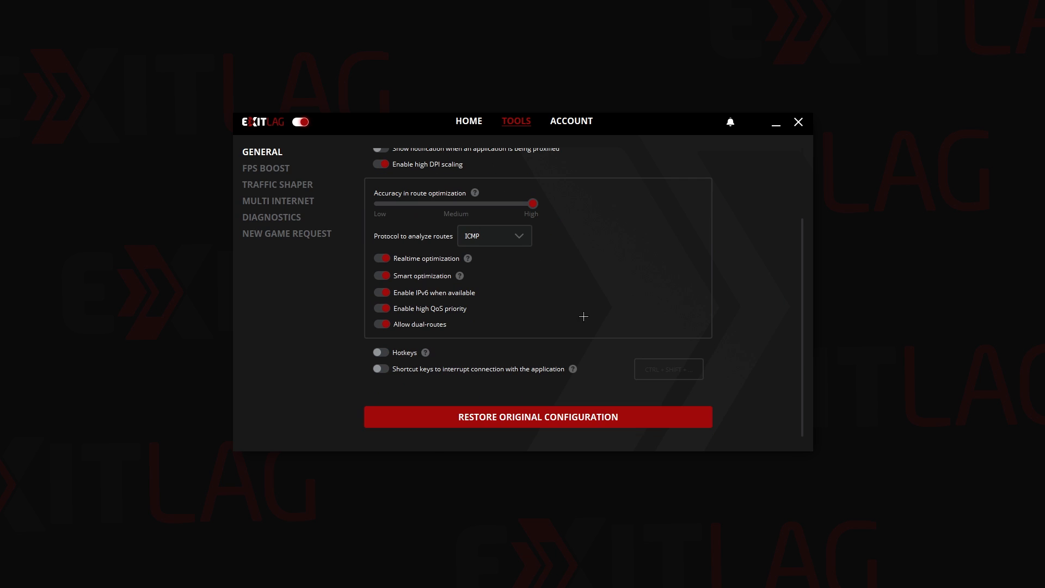
mouse_move(562, 280)
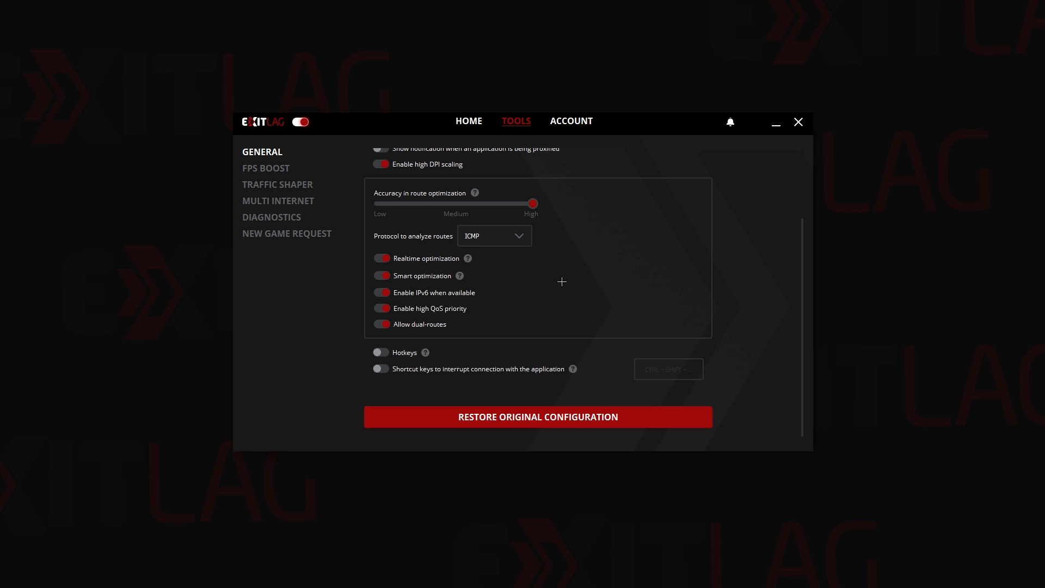
mouse_move(384, 270)
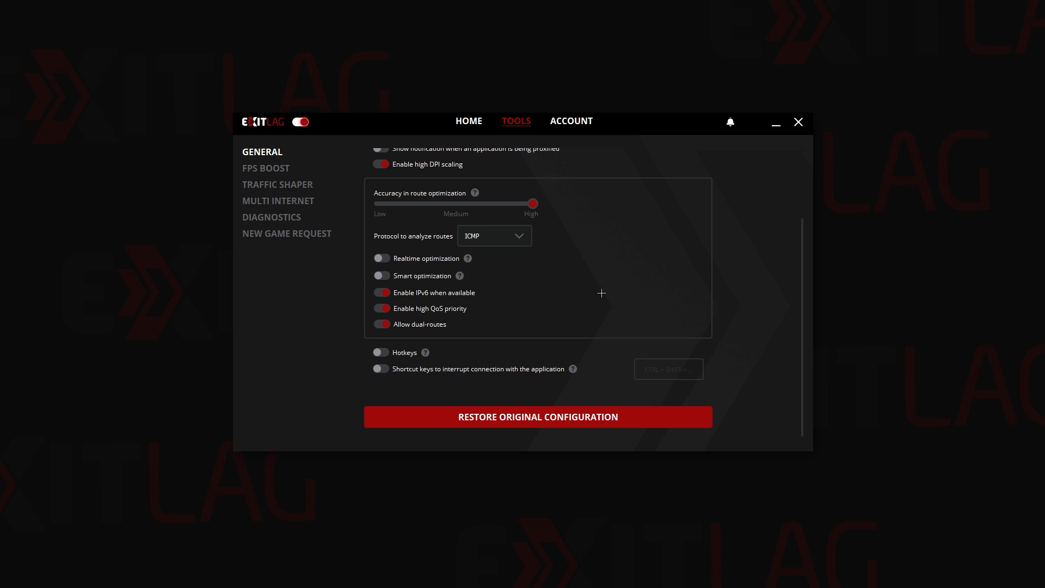
mouse_move(459, 298)
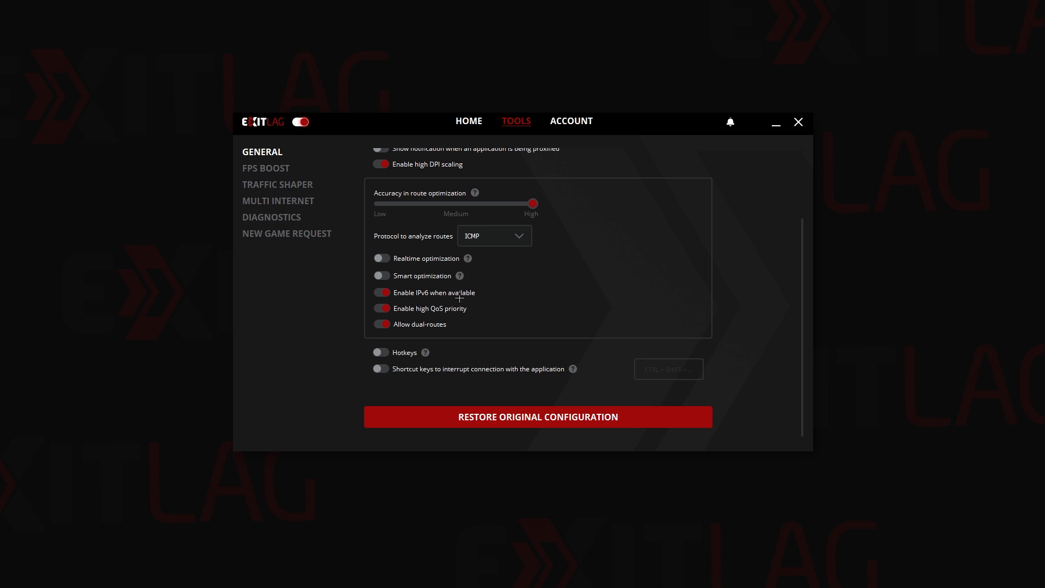
mouse_move(663, 288)
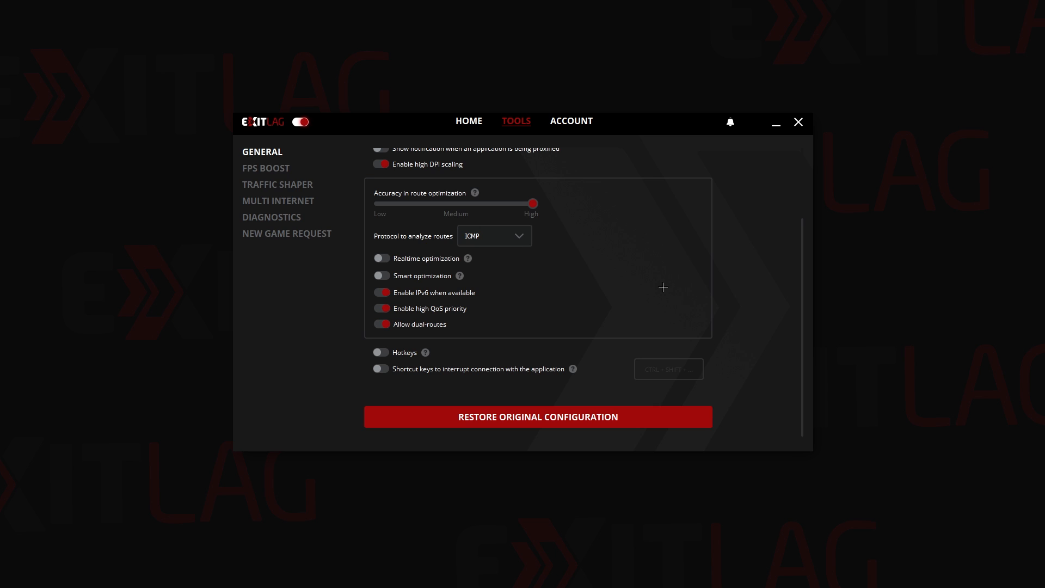
mouse_move(669, 292)
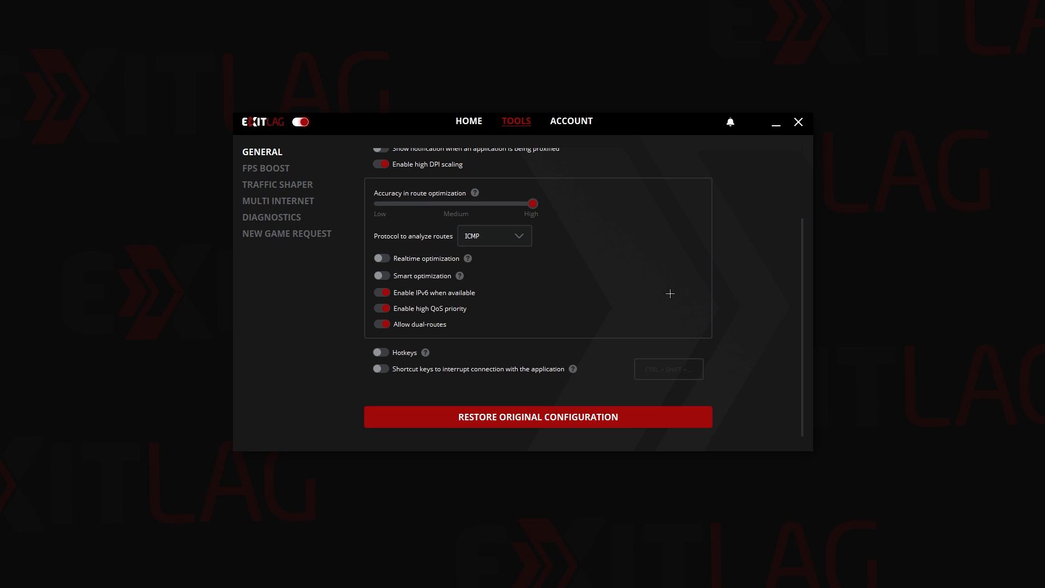
mouse_move(482, 308)
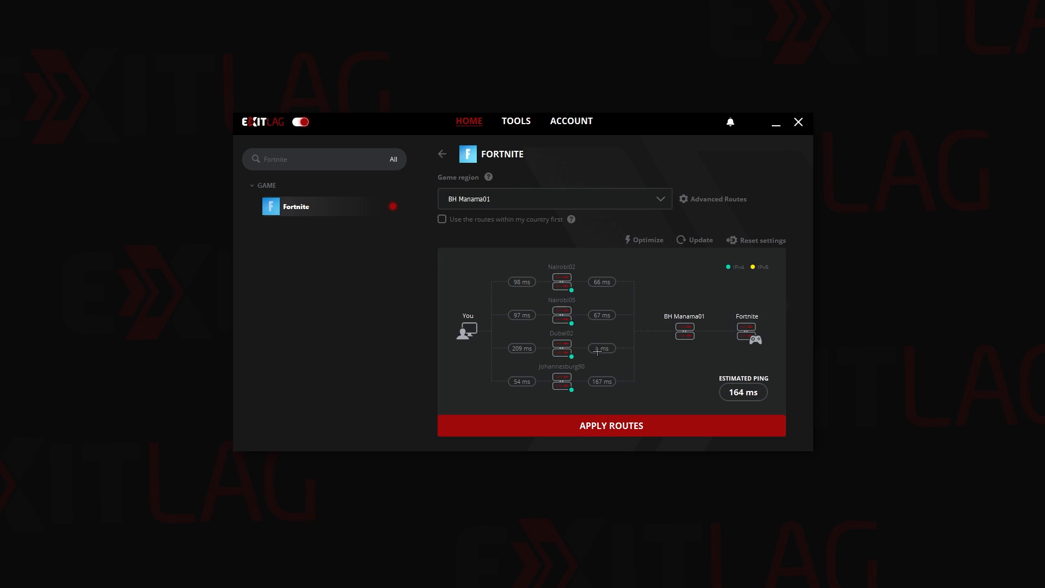
Step: Refresh the Fortnite route ping measurements six times, then go back to Tools
click(693, 240)
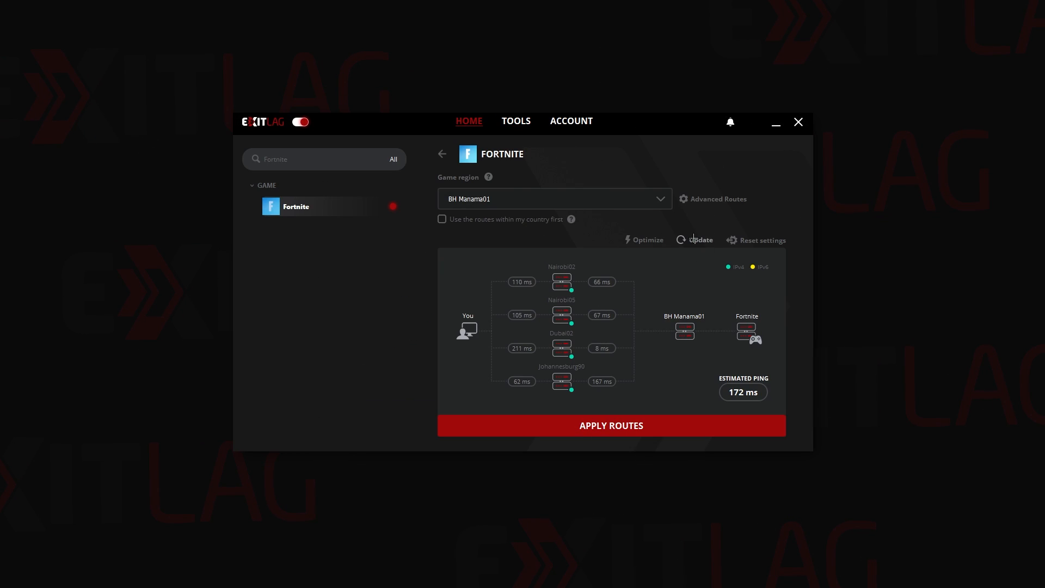
click(697, 239)
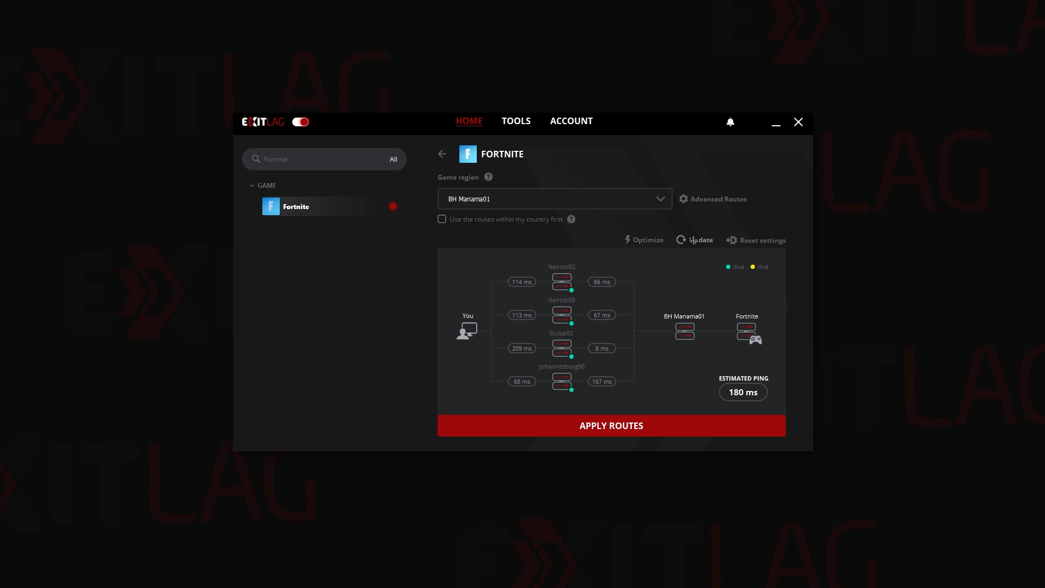
click(695, 240)
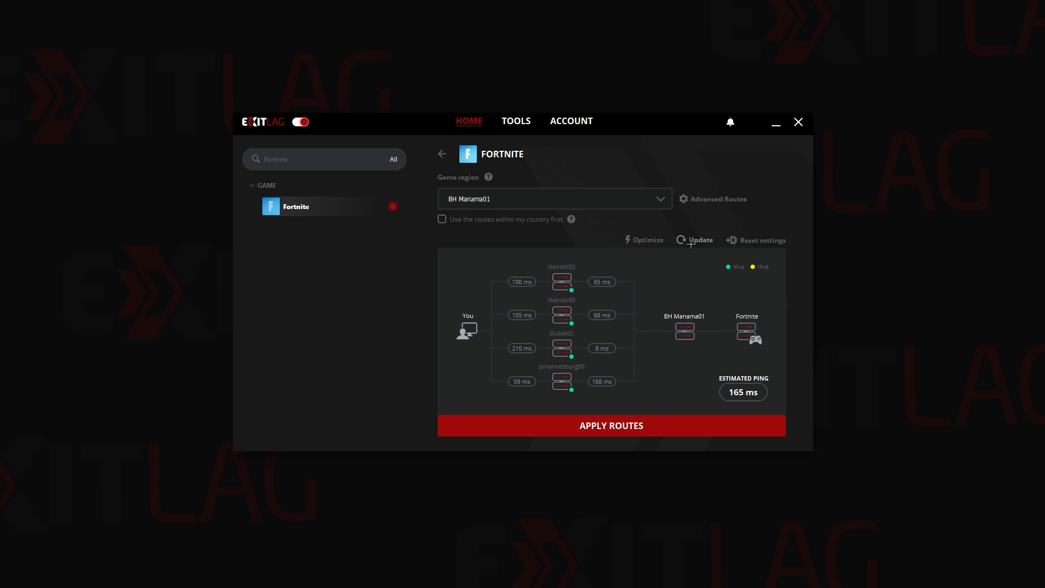
click(699, 239)
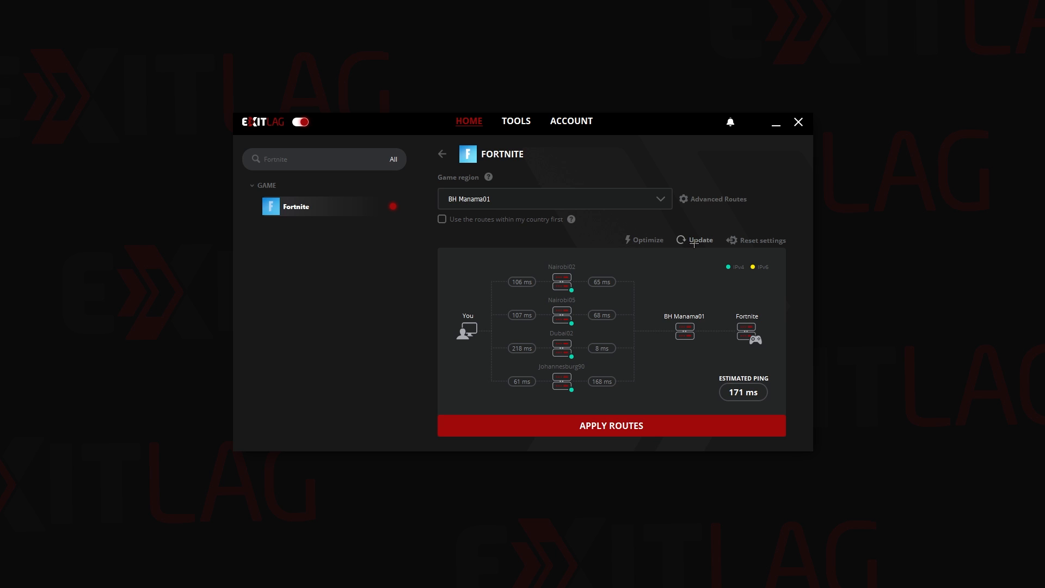
click(695, 239)
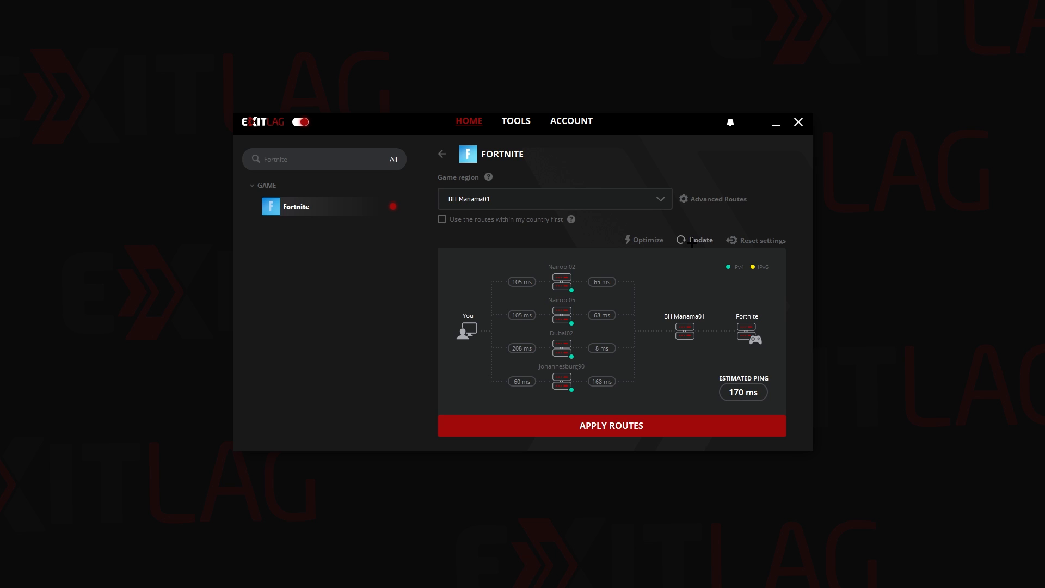
click(693, 239)
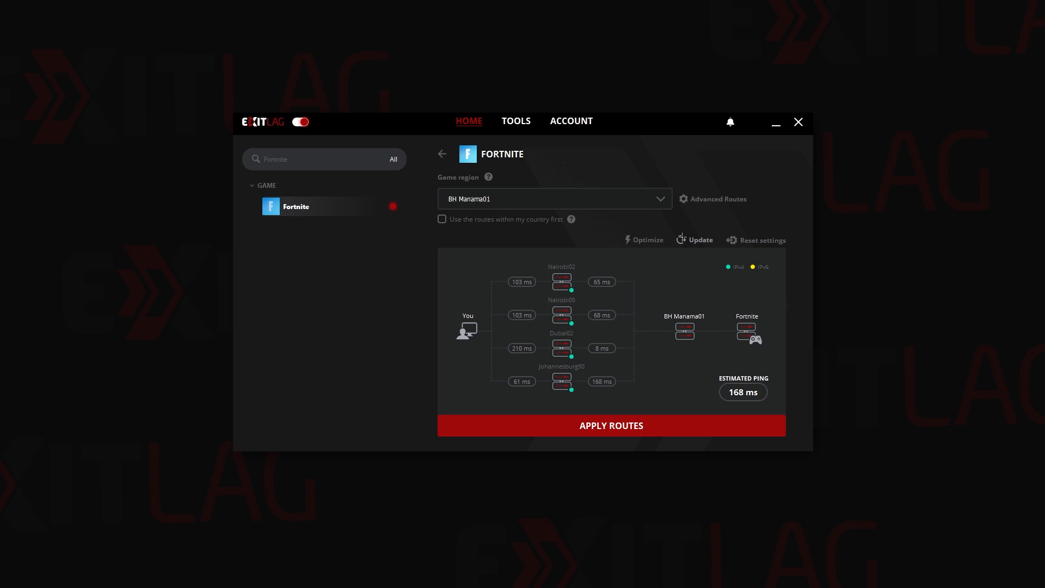
click(515, 121)
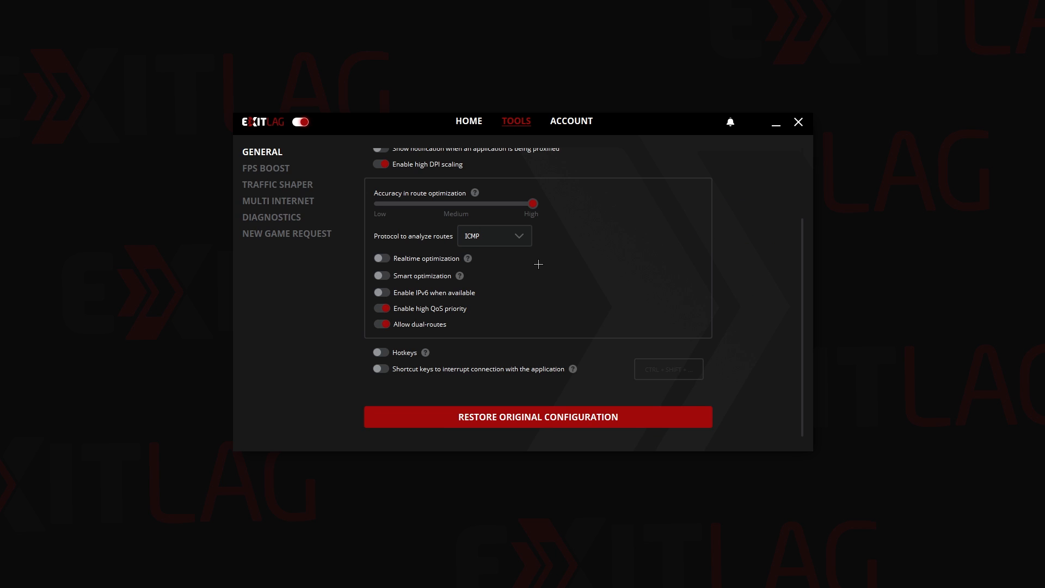
Step: Set Protocol to analyze routes to UDP/TCP PSH instead of ICMP
click(494, 235)
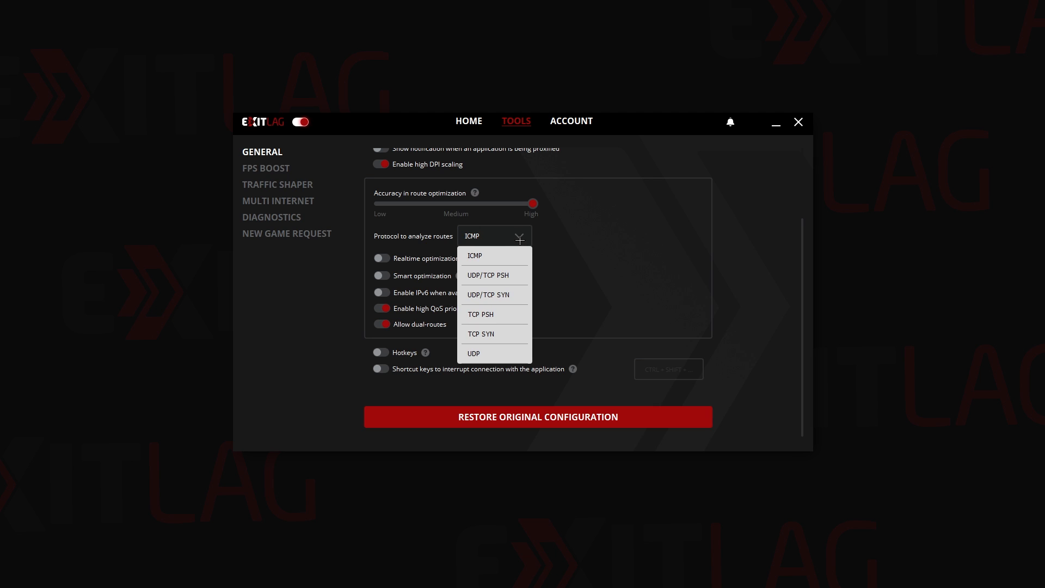
mouse_move(497, 275)
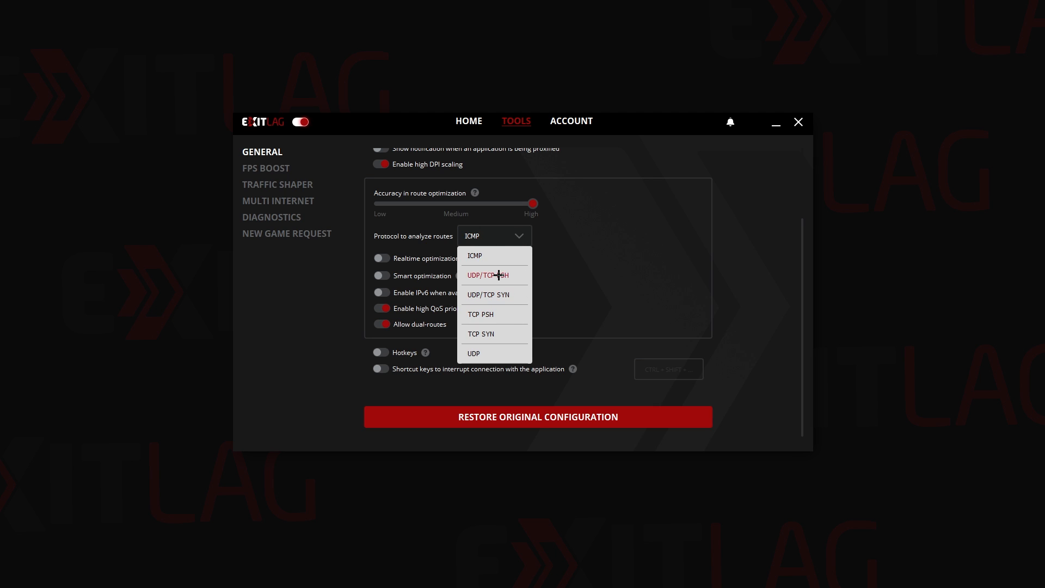
mouse_move(587, 269)
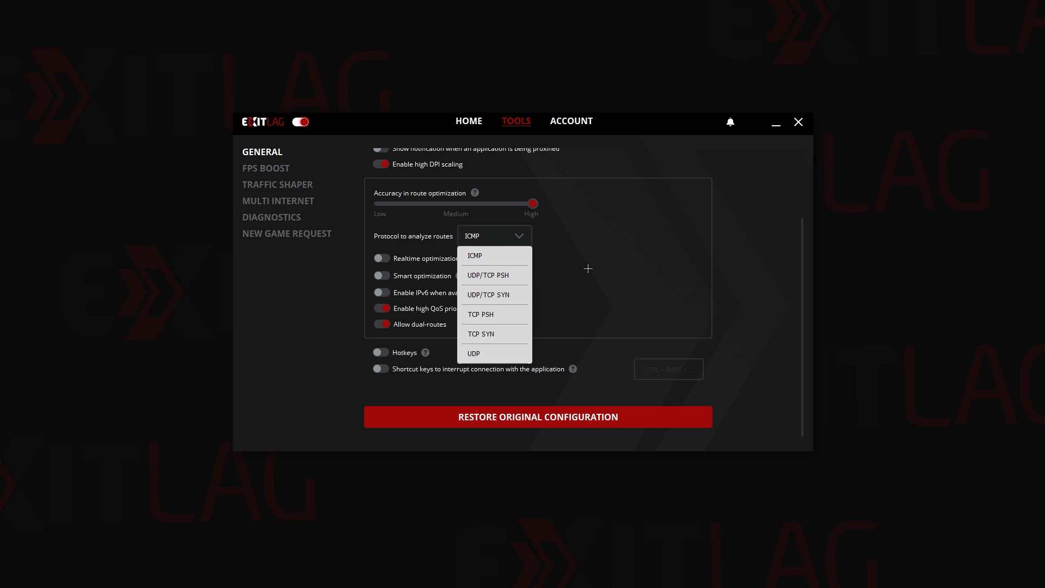
click(473, 255)
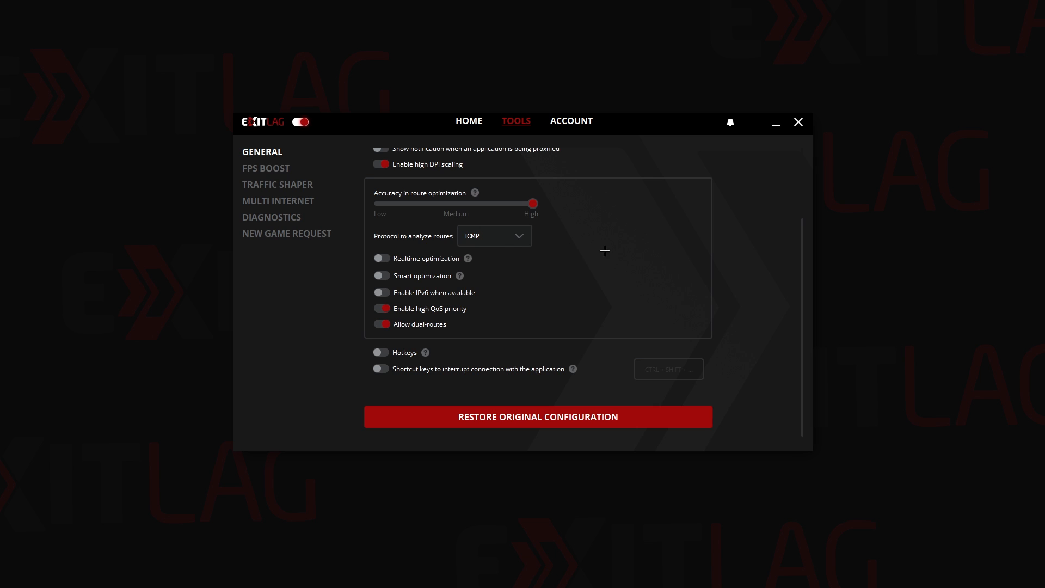
click(494, 235)
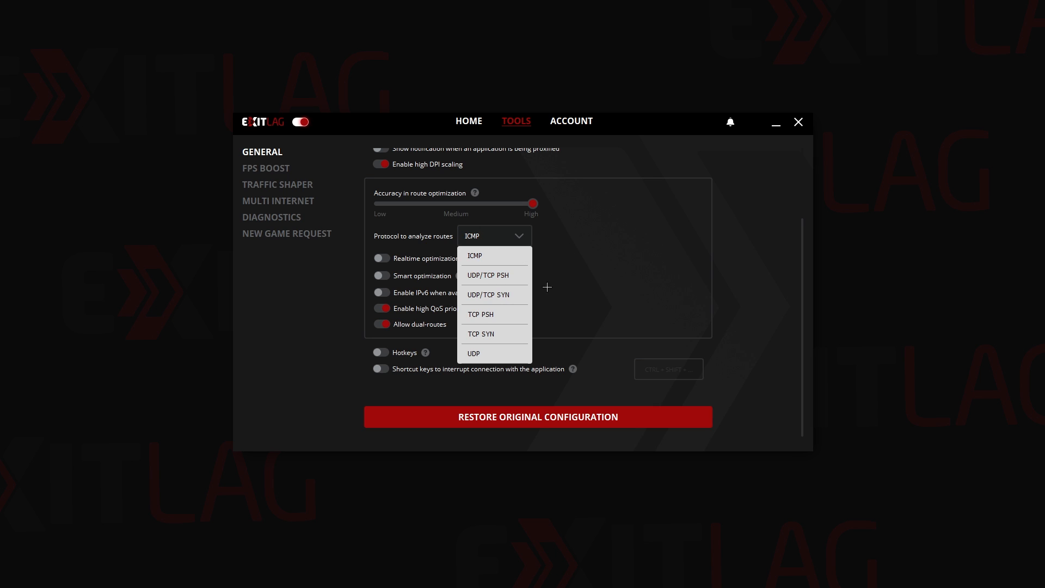
click(488, 275)
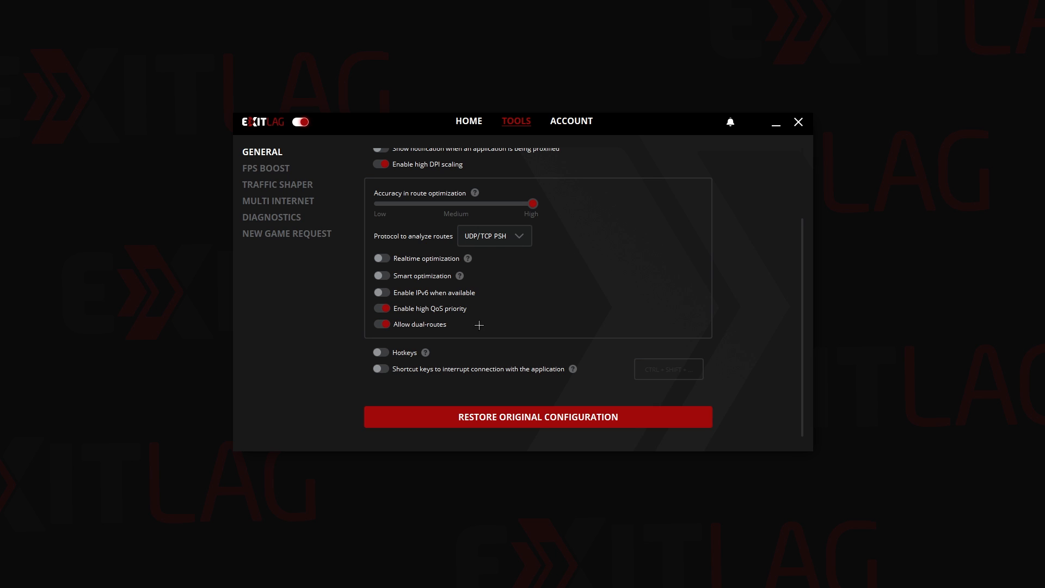